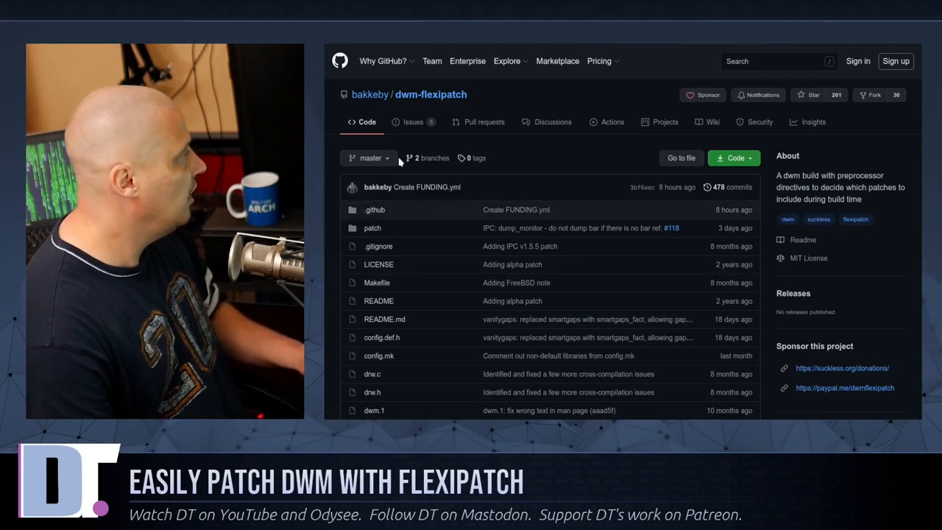
mouse_move(406, 106)
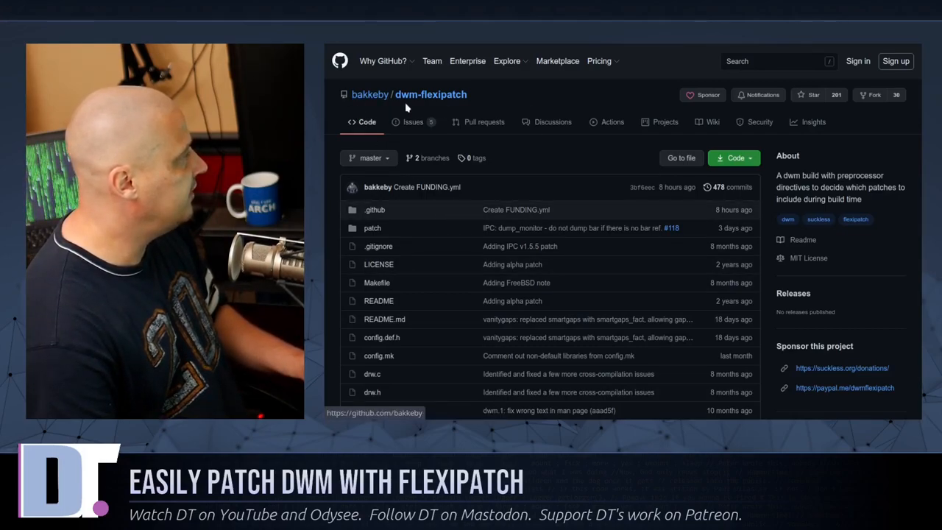
mouse_move(664, 121)
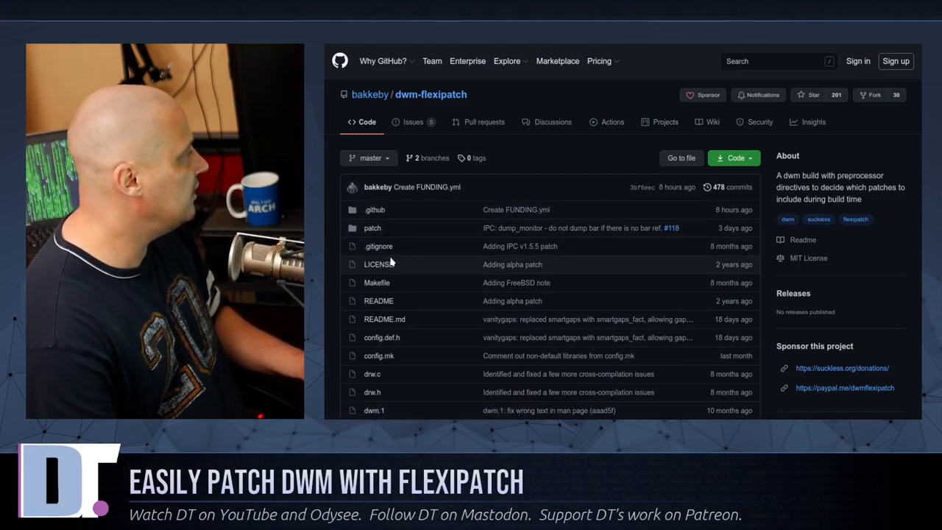
- Browse the patch folder of the dwm-flexipatch repository
left_click(372, 228)
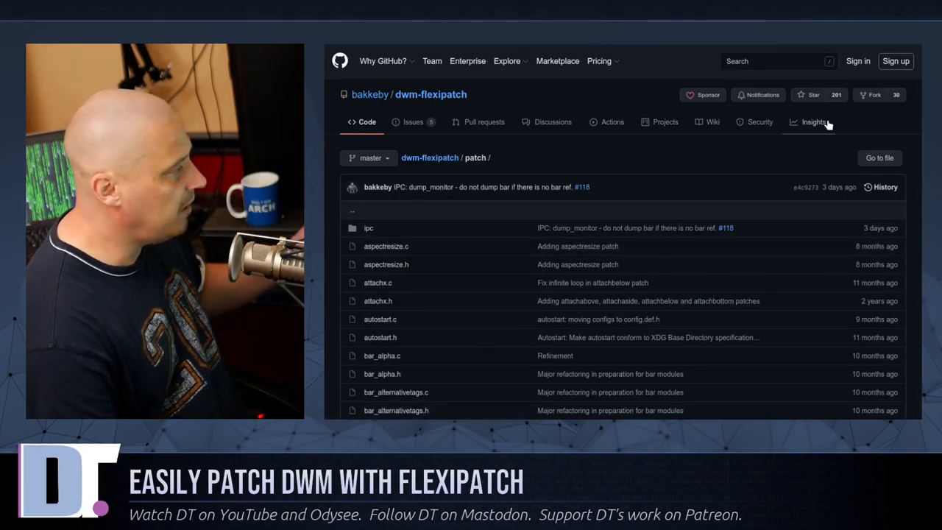
scroll("down", 3)
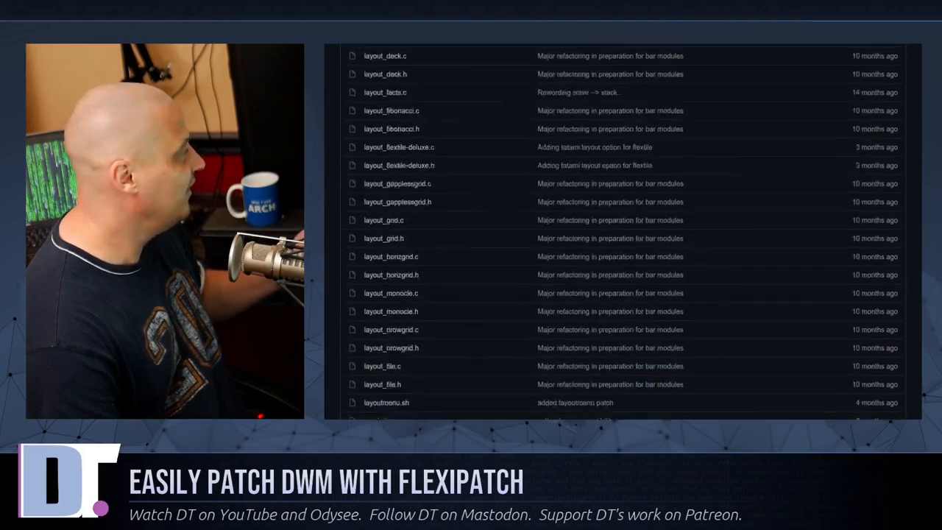
scroll("down", 3)
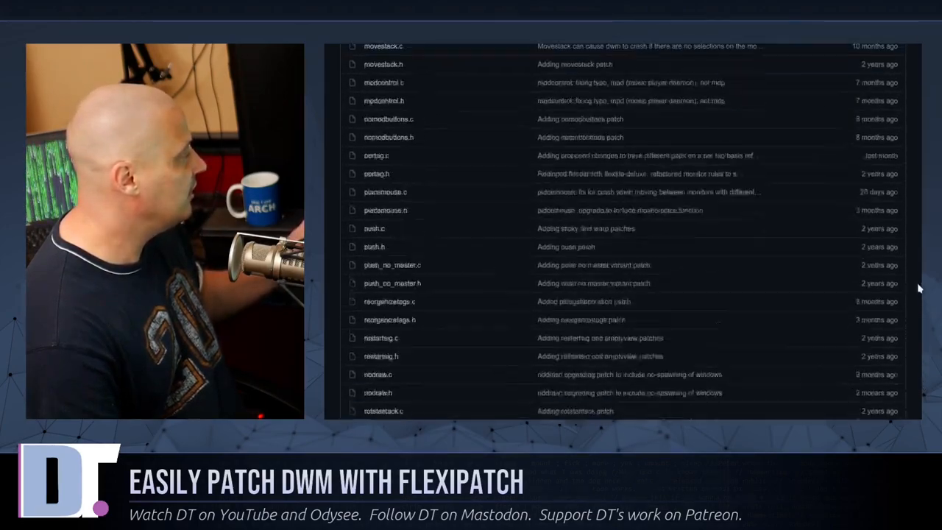
scroll("up", 3)
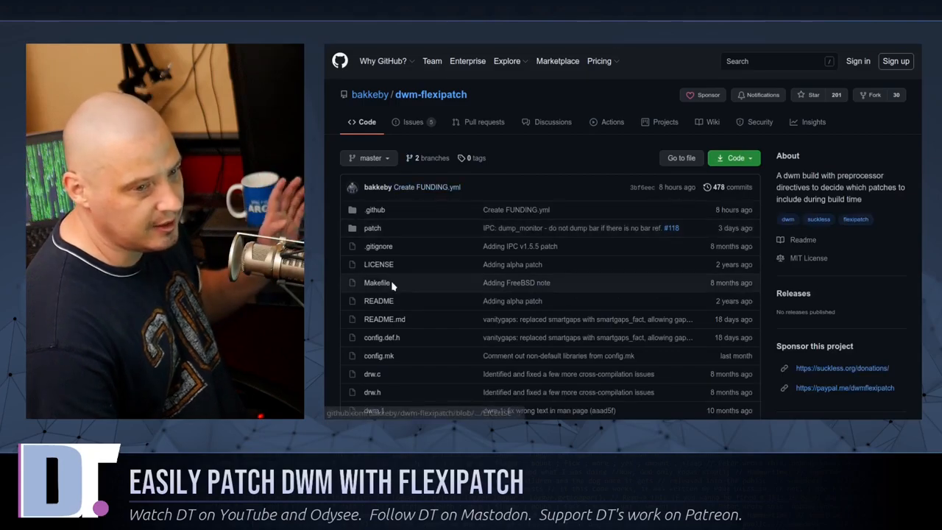
scroll("down", 3)
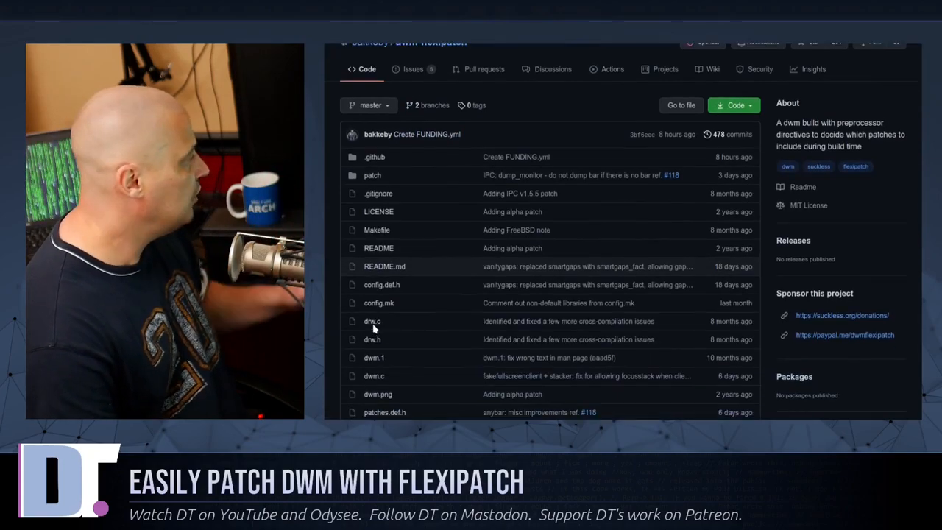
scroll("down", 3)
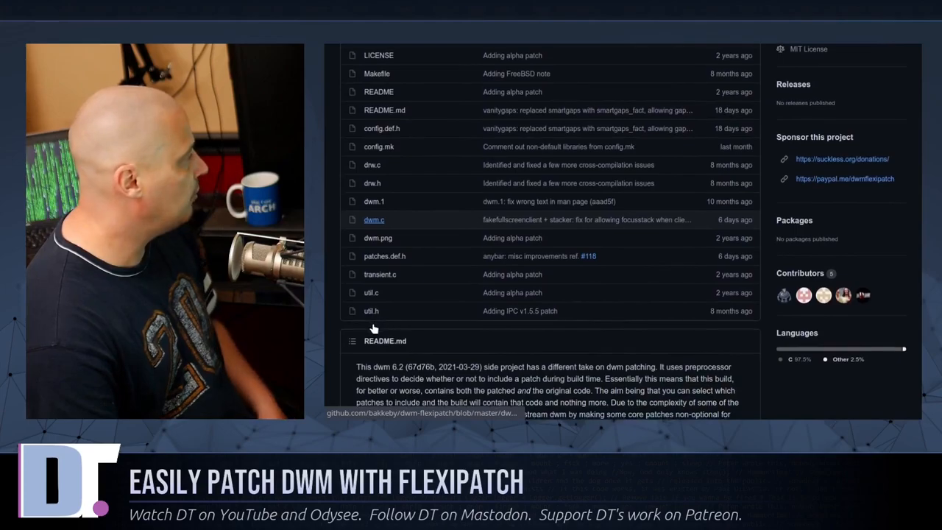
scroll("up", 3)
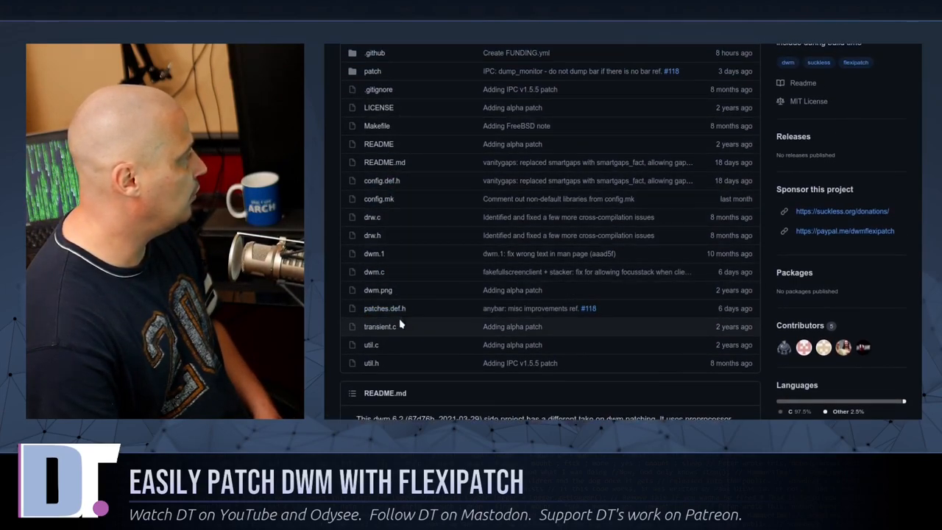
- Open the patches.def.h file and scroll through its contents
left_click(384, 308)
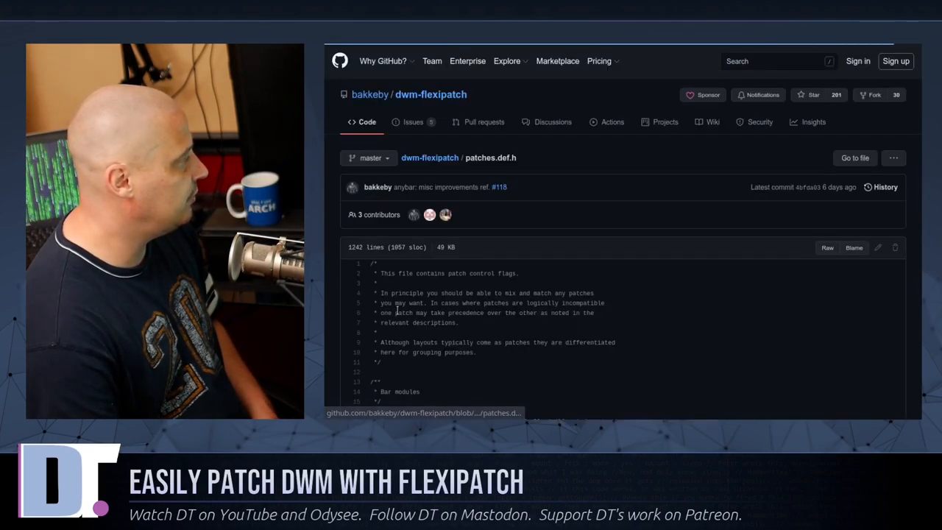
scroll("down", 3)
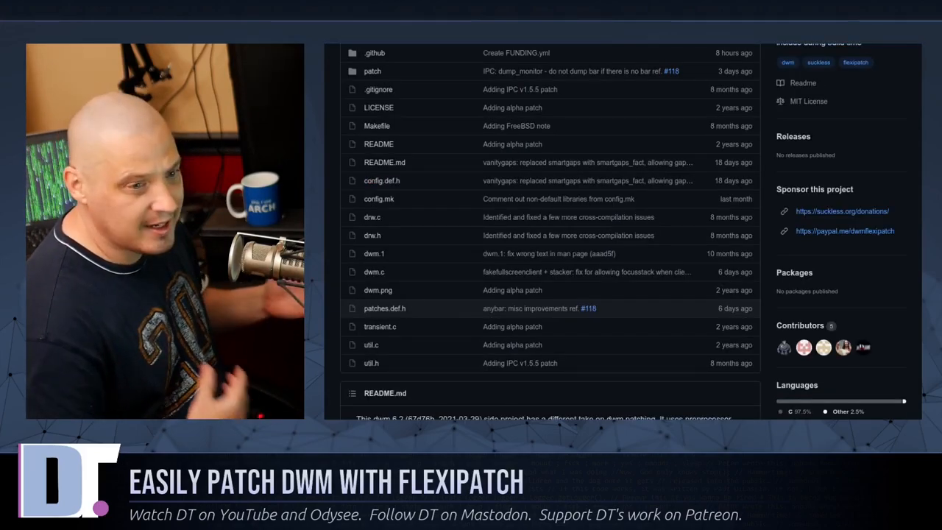
scroll("up", 3)
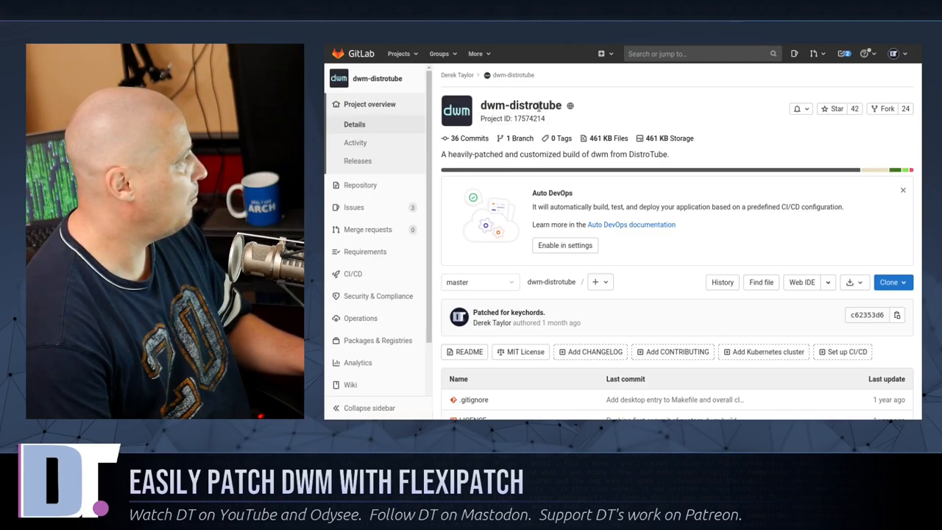
scroll("down", 3)
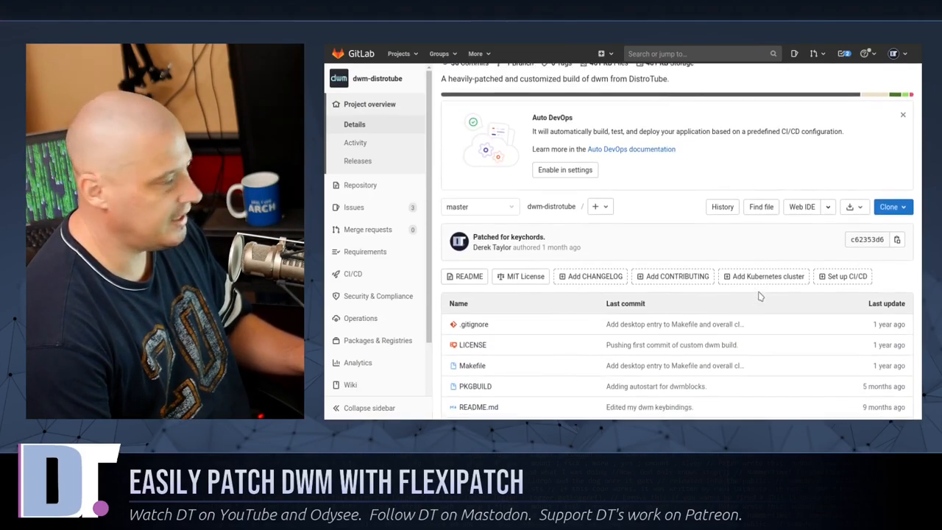
scroll("down", 3)
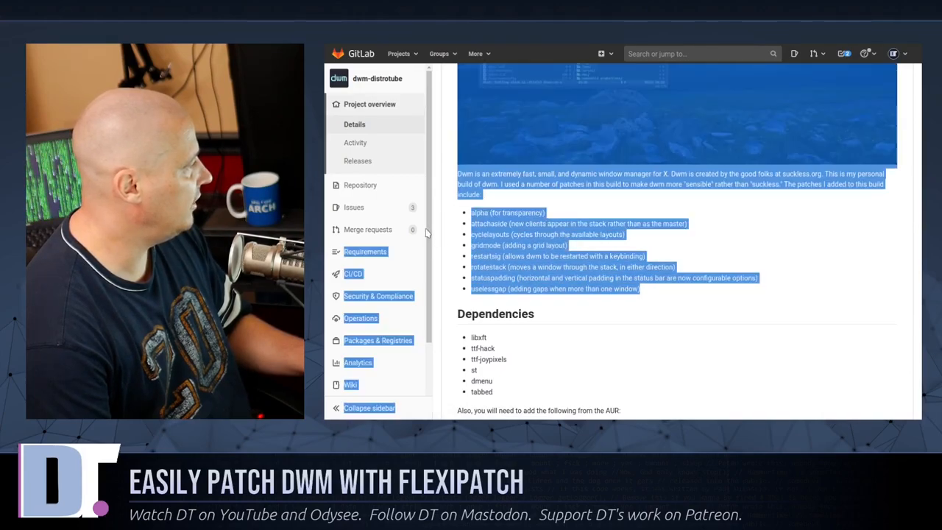
- Clear the stray text selection, then launch a terminal and maximize it
left_click(595, 329)
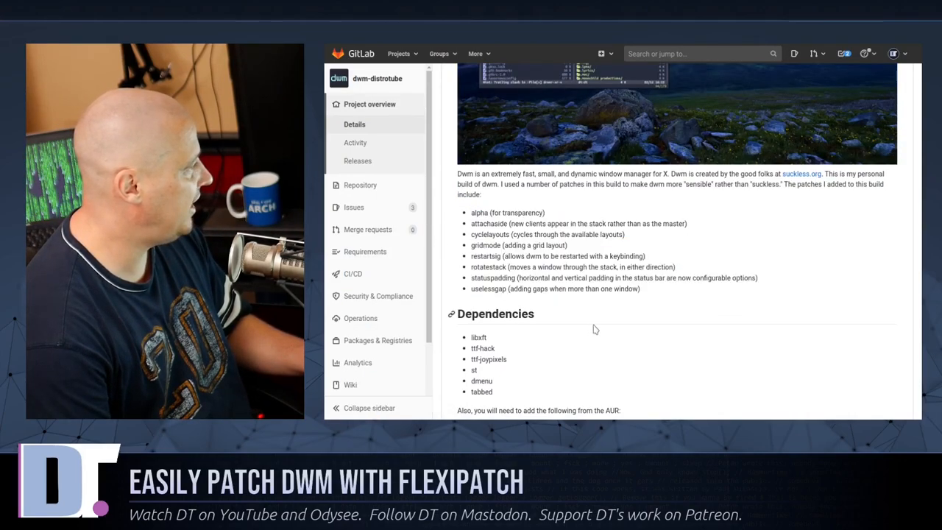
scroll("up", 3)
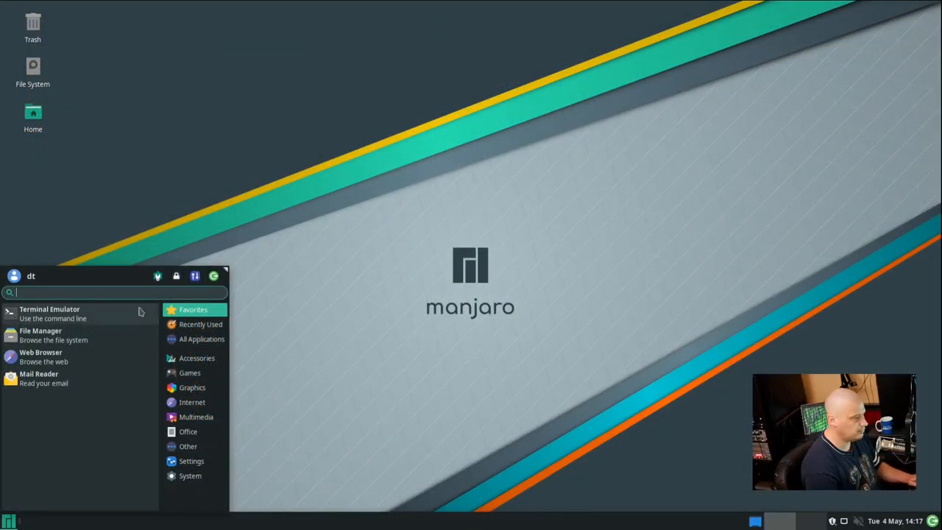
left_click(50, 313)
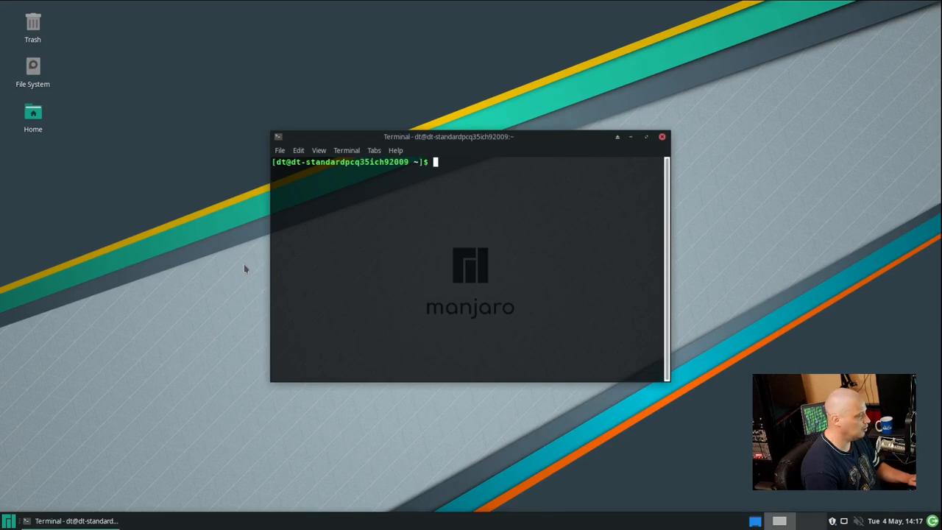
left_click(645, 137)
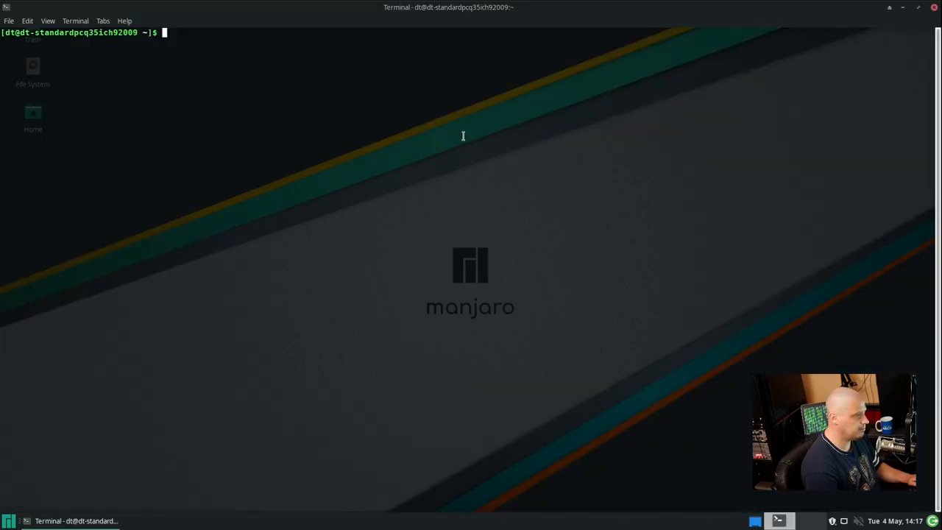
mouse_move(417, 181)
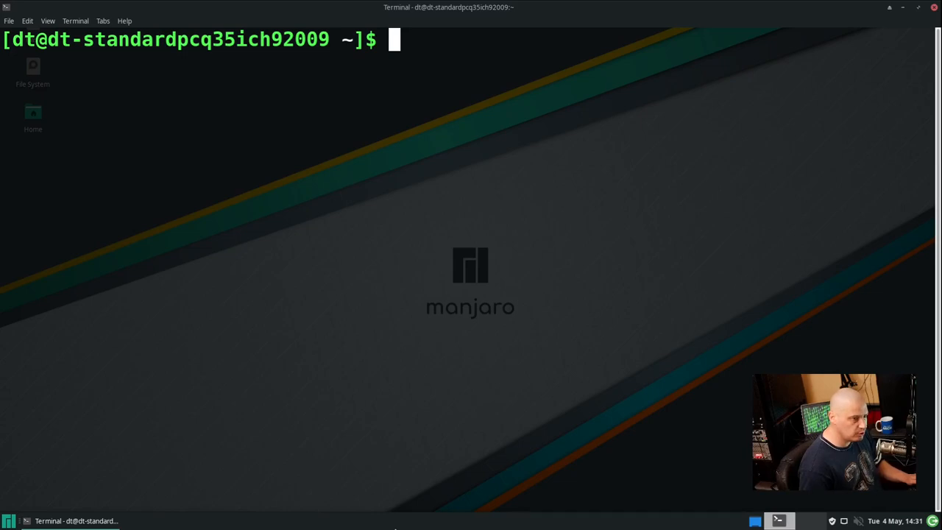
type("git c")
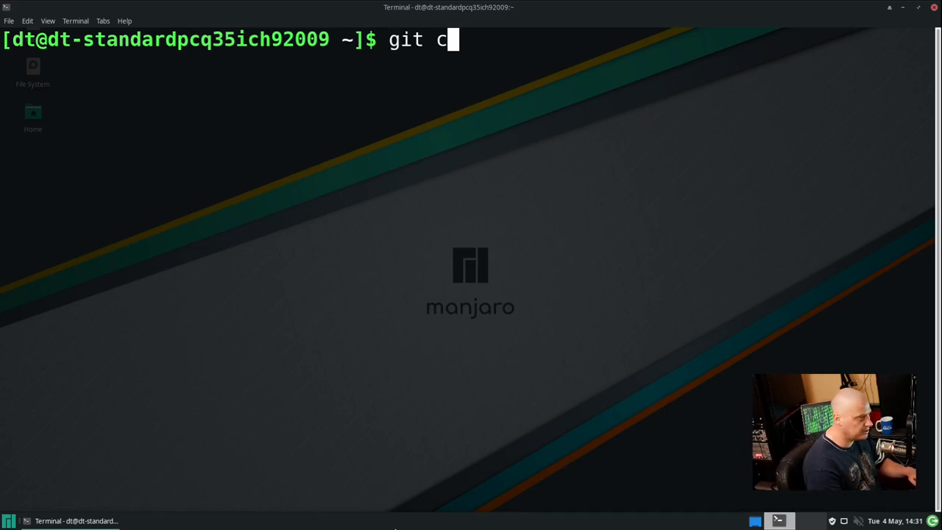
type("lone")
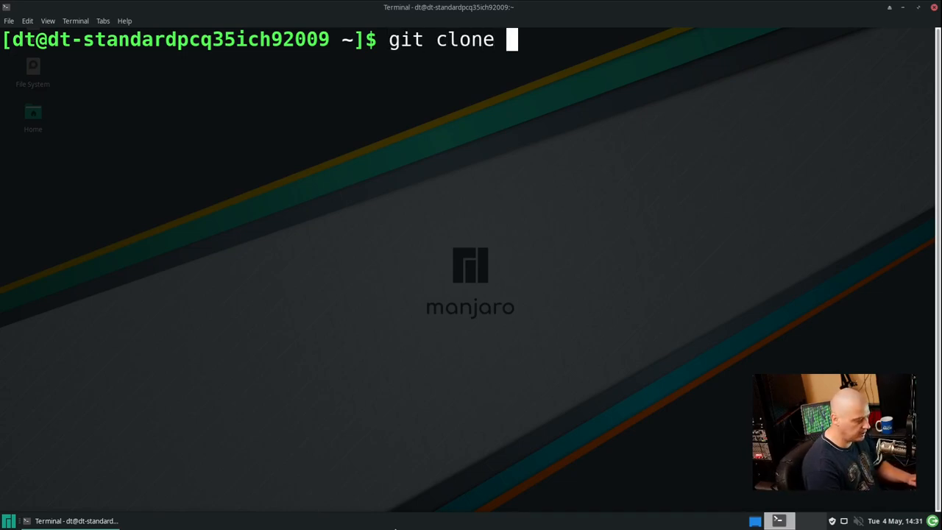
type("https:")
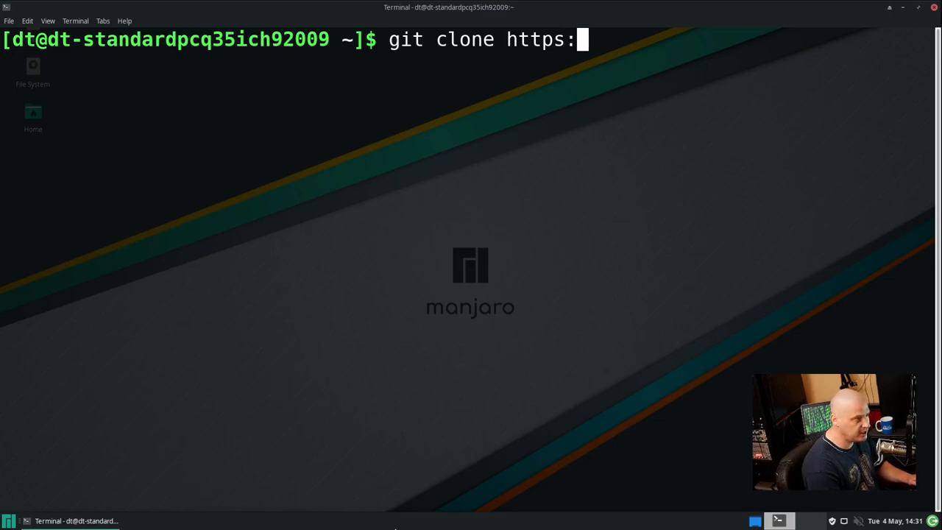
type("//")
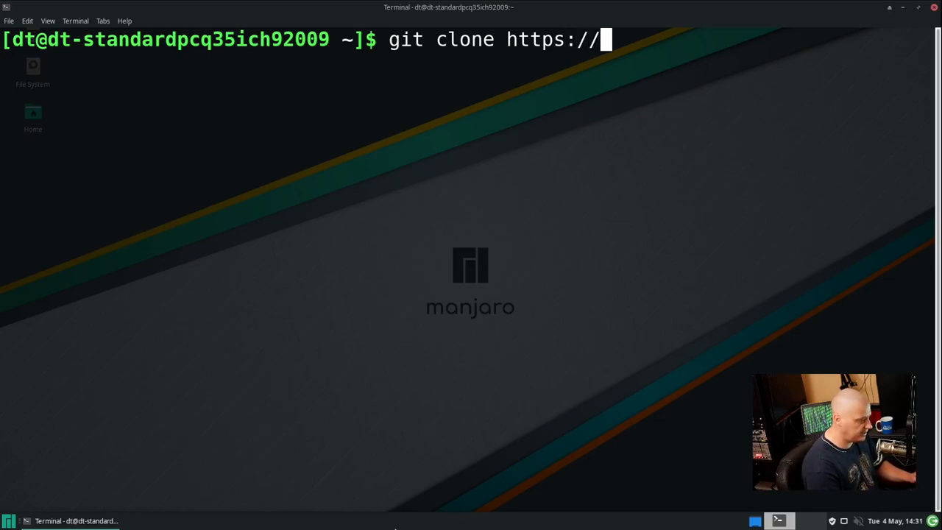
type("github.com")
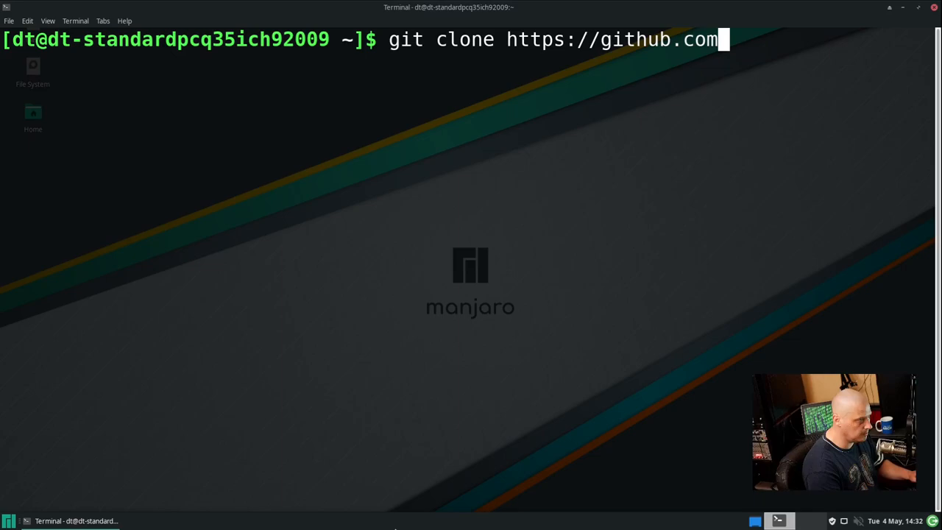
type("/bak")
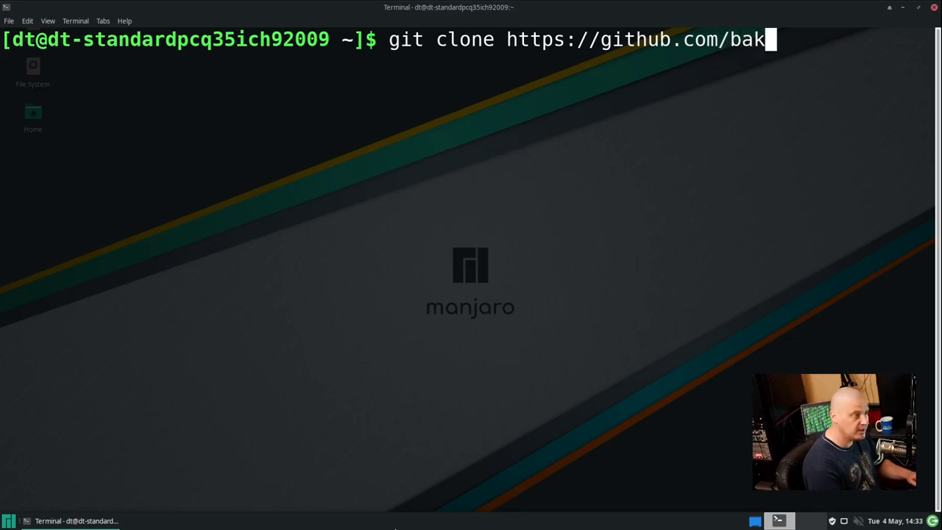
type("keby/")
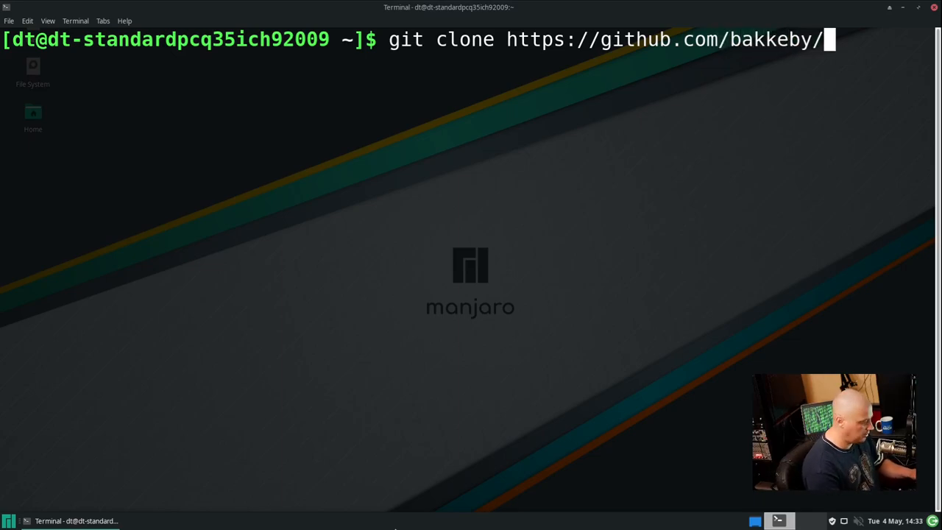
type("dwm-fel")
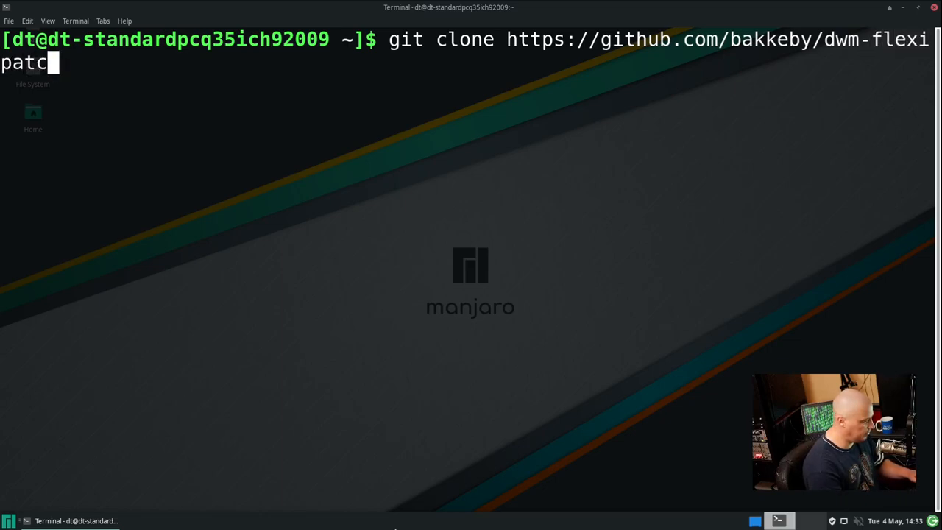
key("Return")
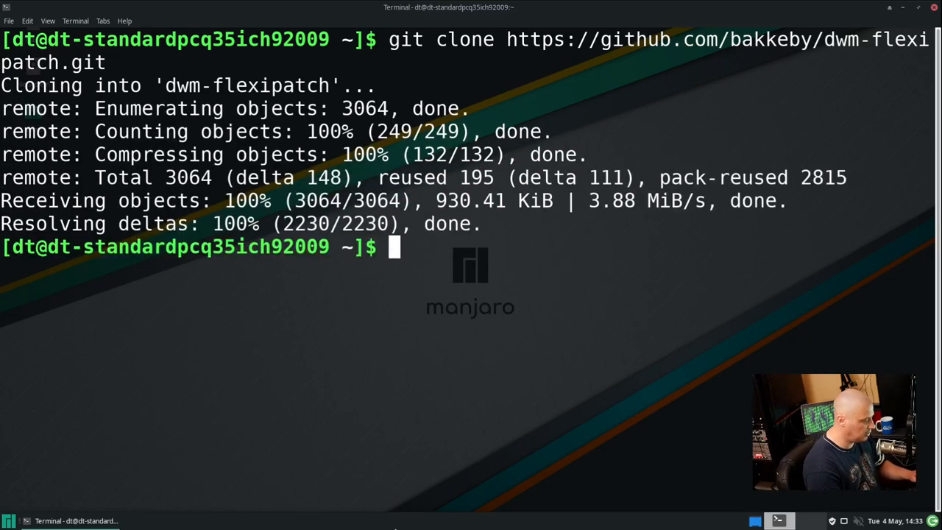
type("ls")
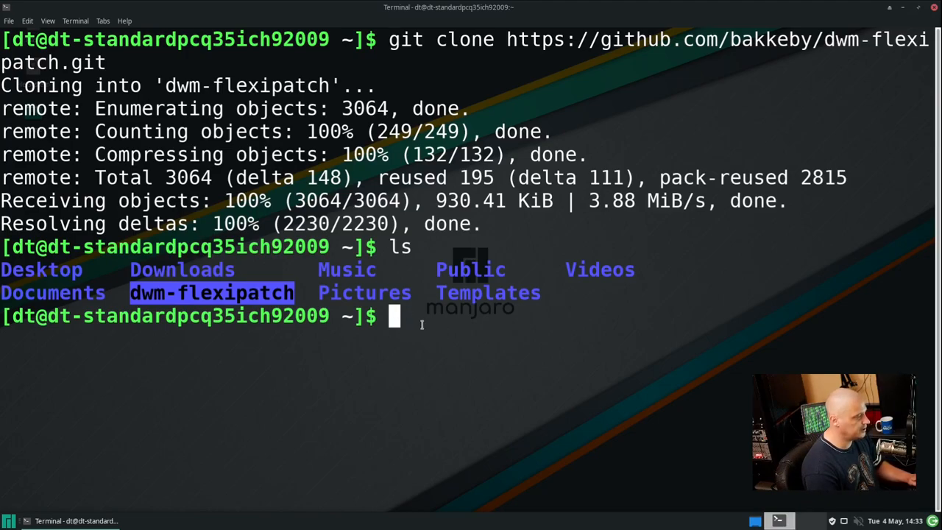
- Change into dwm-flexipatch and open patches.def.h in vim, jumping to the top with gg
type("cd")
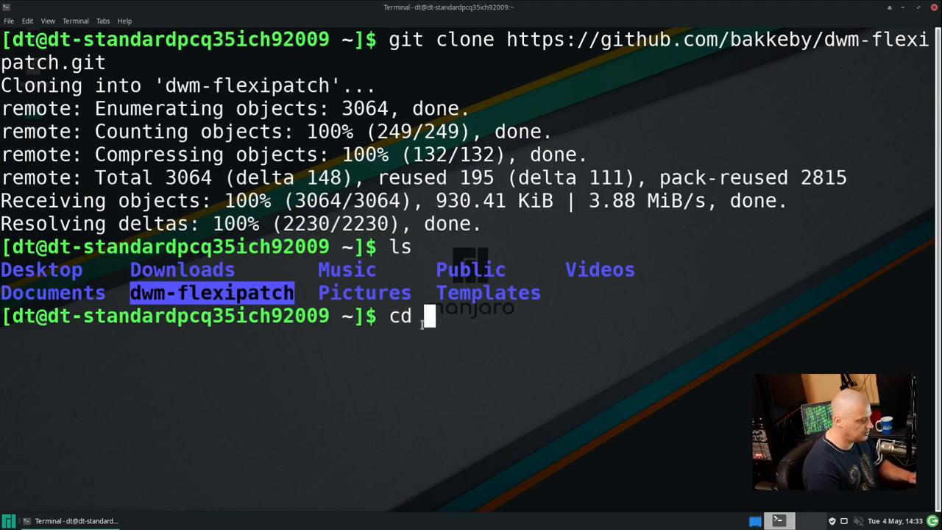
key("Return")
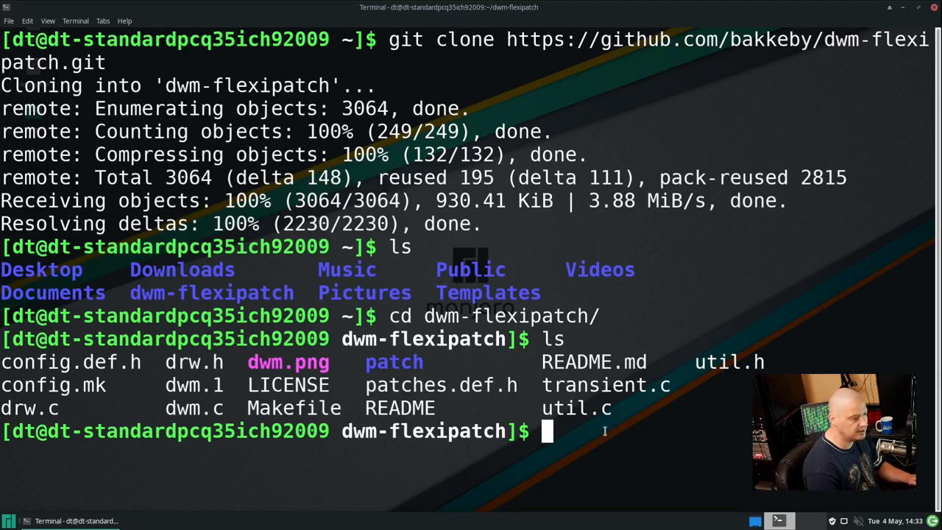
type("vim patch")
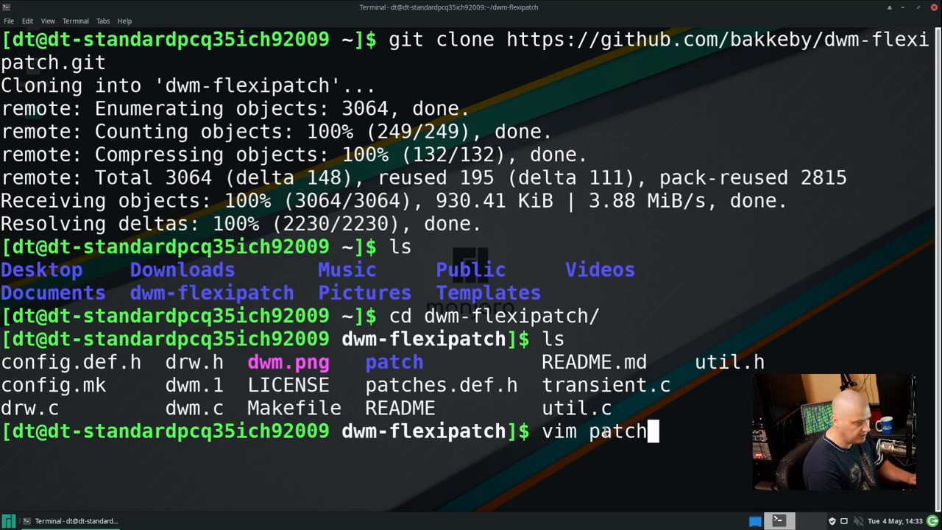
key("Return")
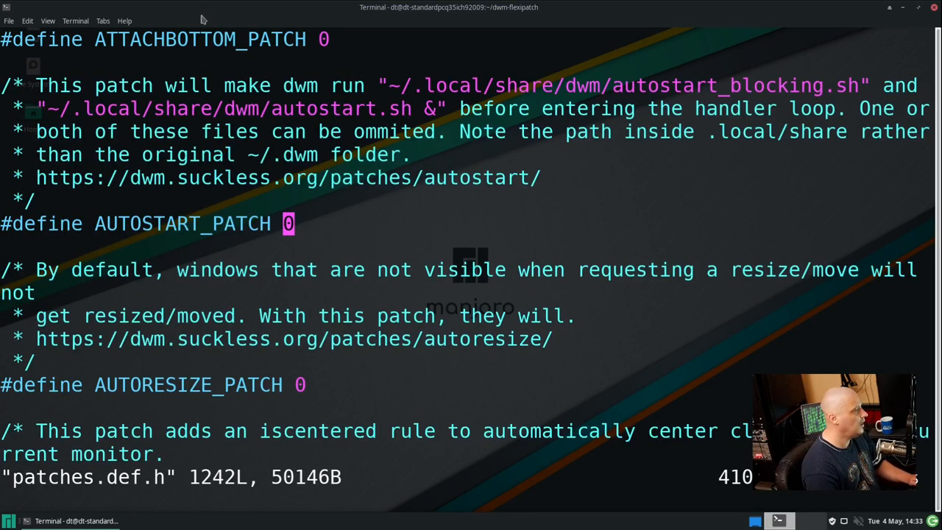
scroll("up", 3)
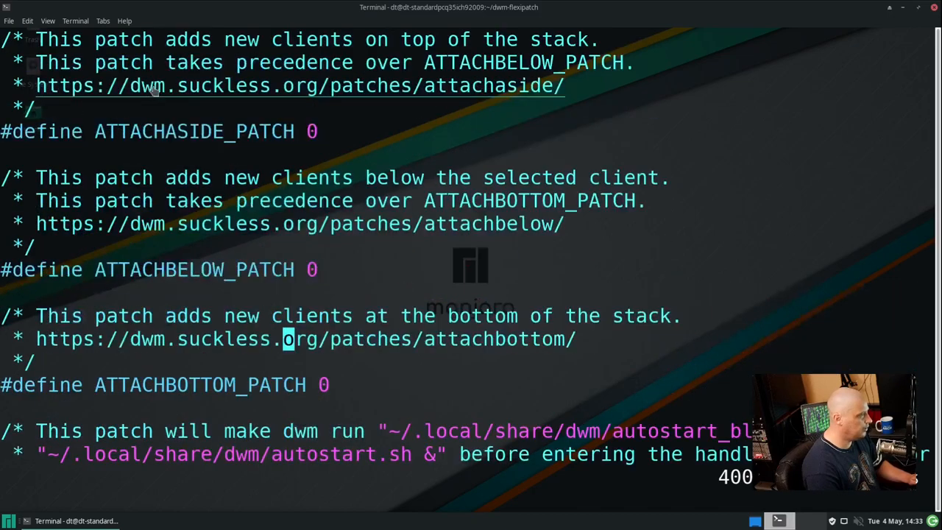
key("gg")
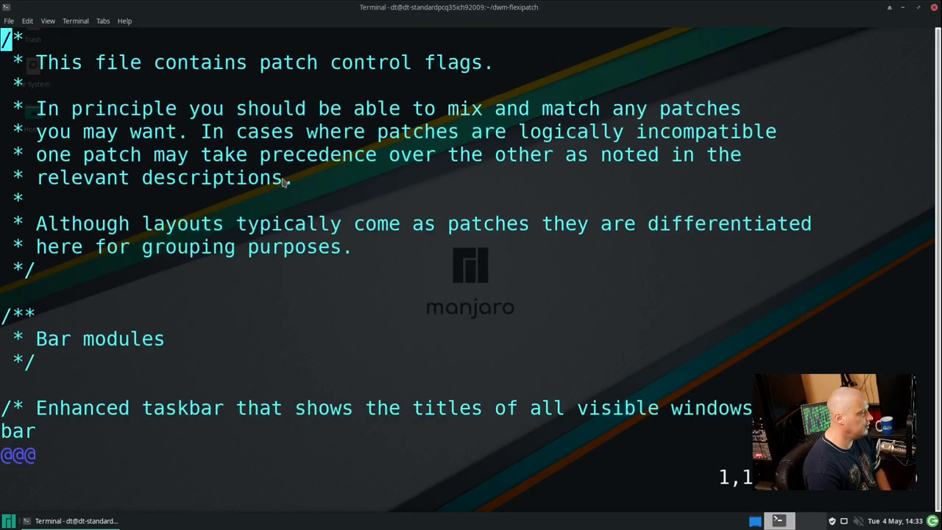
scroll("down", 3)
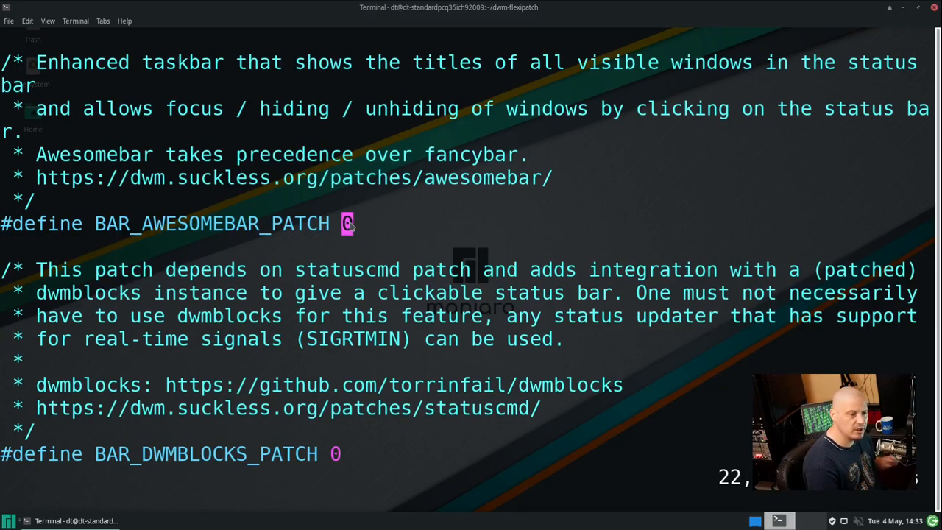
type("1")
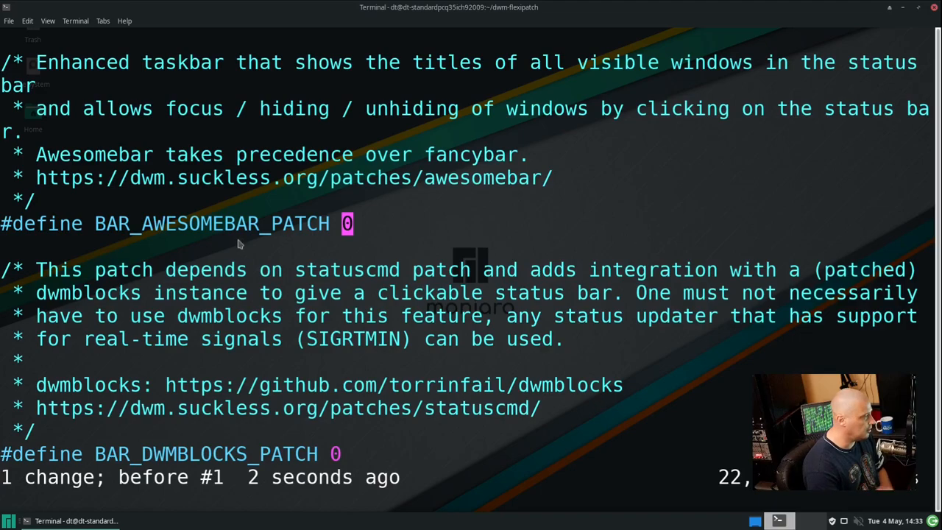
mouse_move(589, 385)
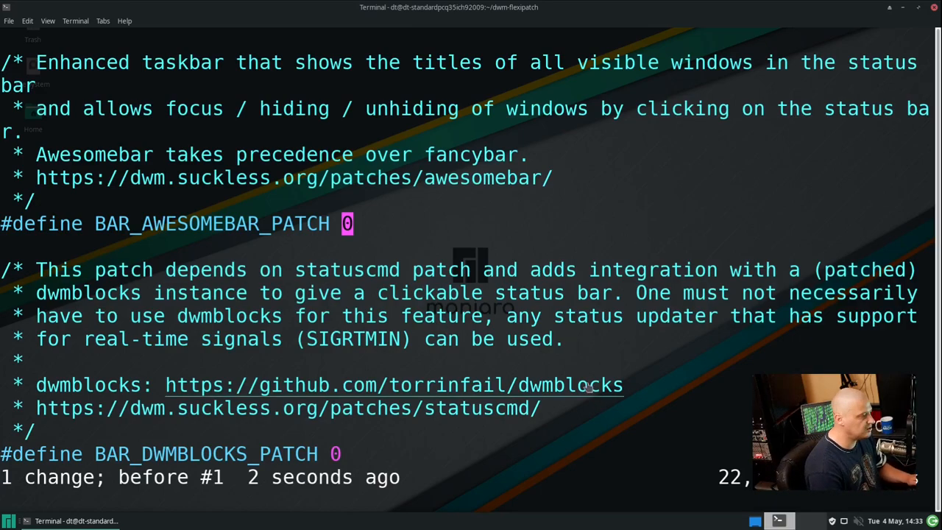
mouse_move(479, 353)
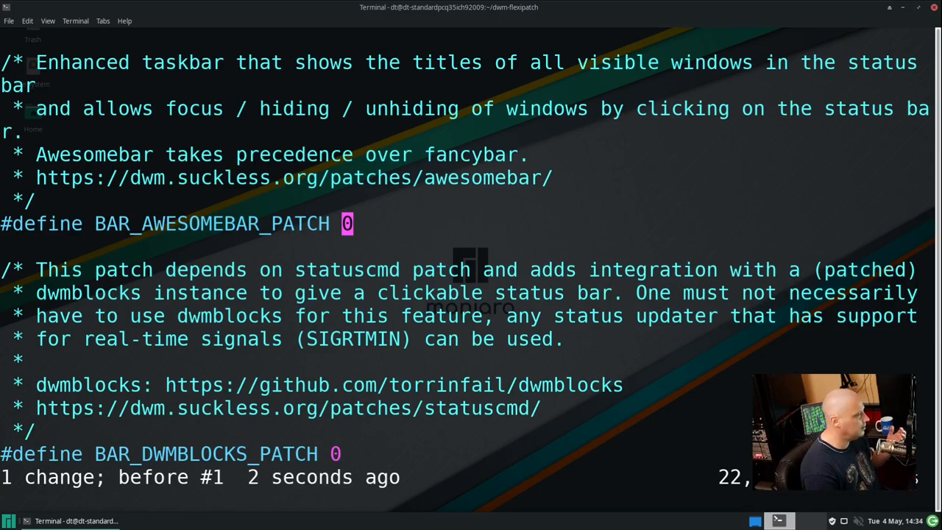
- Search patches.def.h in vim for the attachaside and cyclelayouts flags
type("/at")
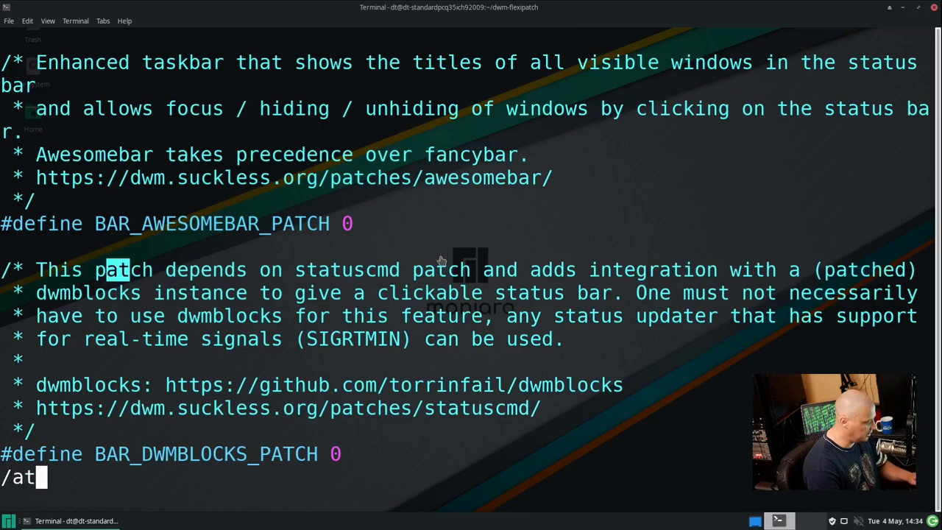
type("tach")
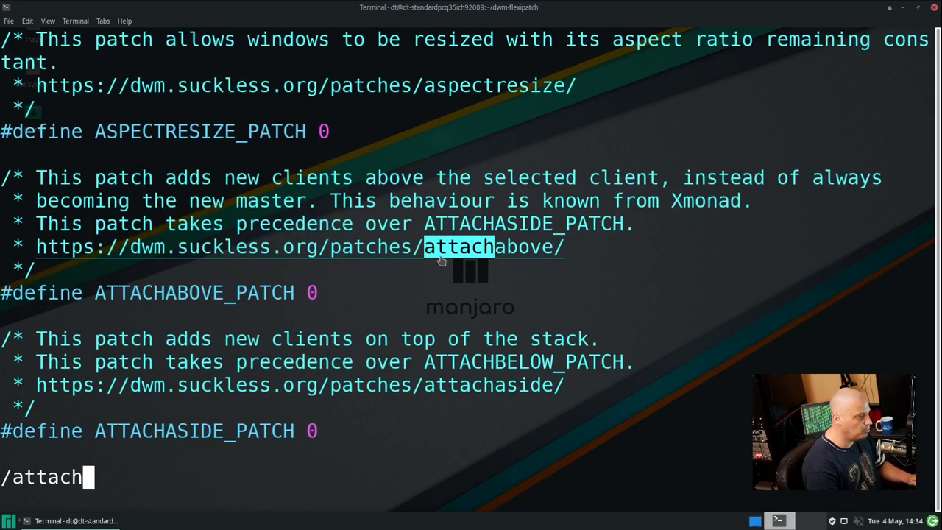
type("aside")
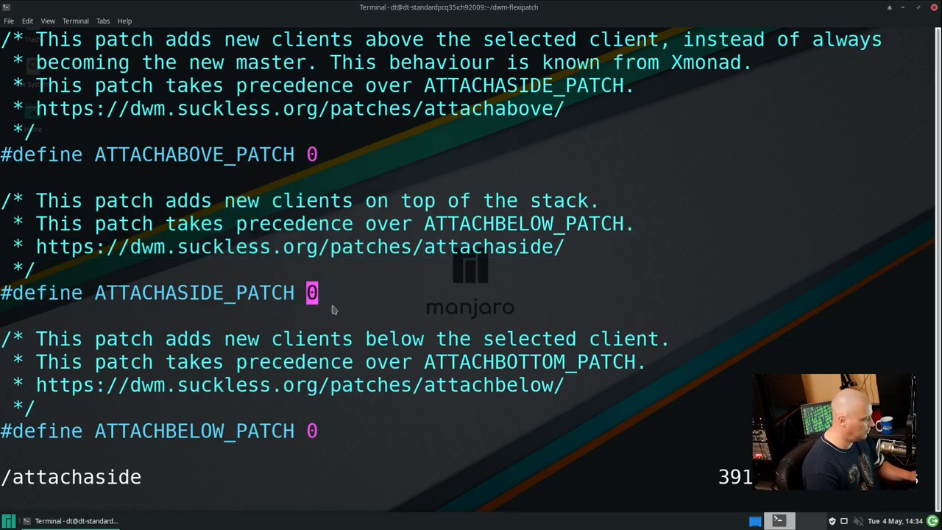
type("1")
left_click(73, 477)
type("/cyclel")
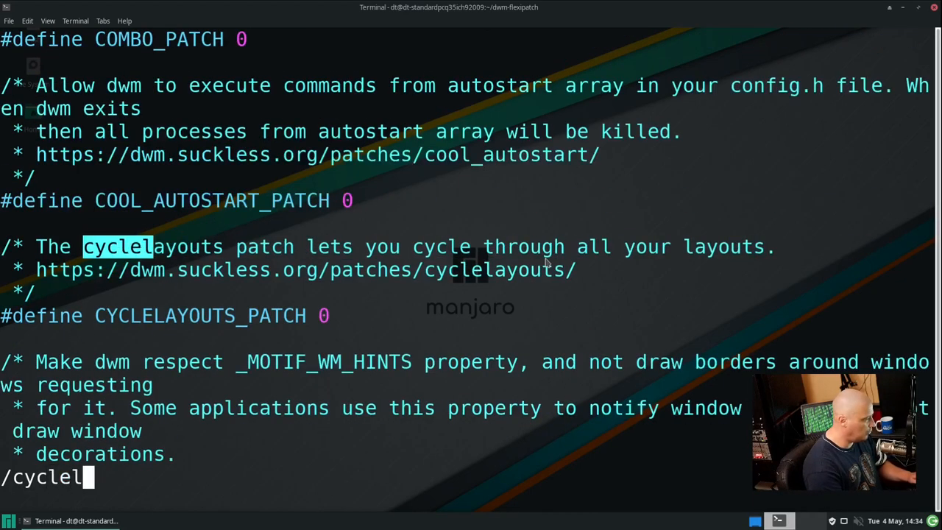
type("ay")
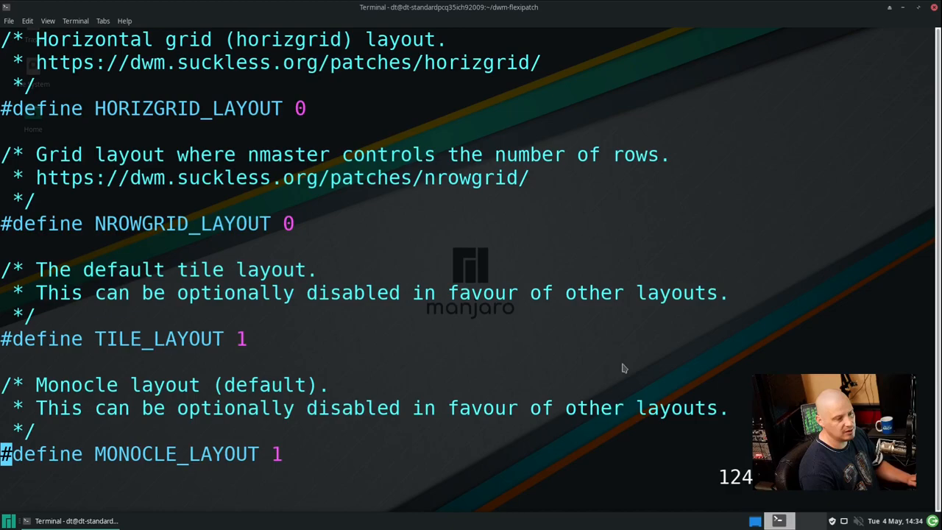
mouse_move(209, 357)
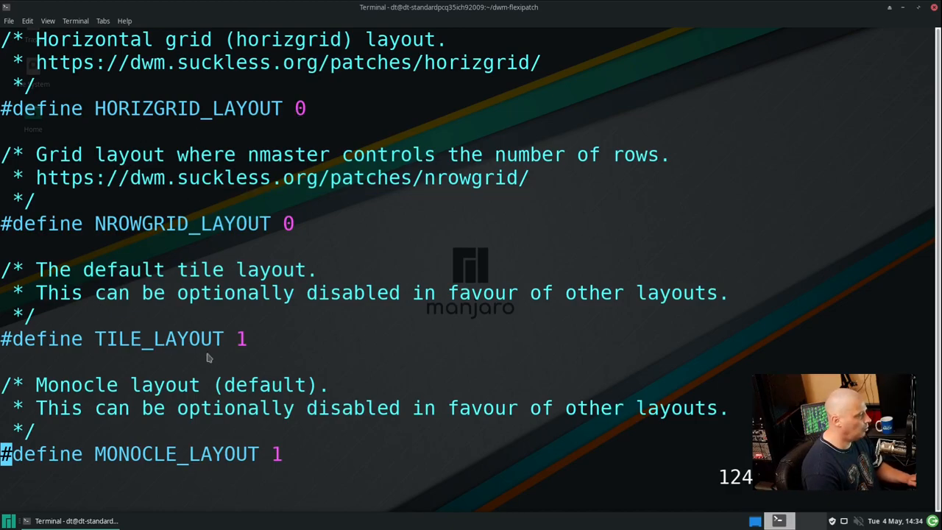
mouse_move(158, 471)
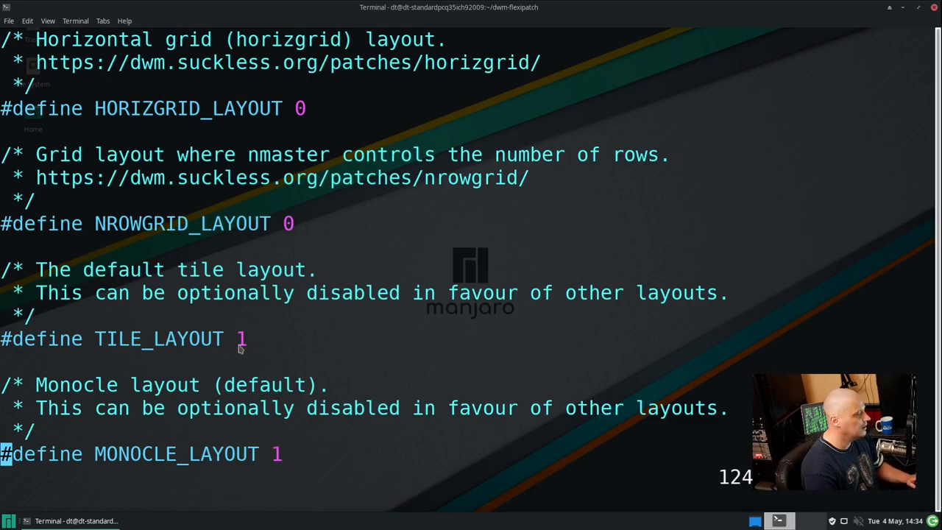
- Set the gridmode and fibonacci spiral layout flags to 1, then save and quit vim
scroll("up", 3)
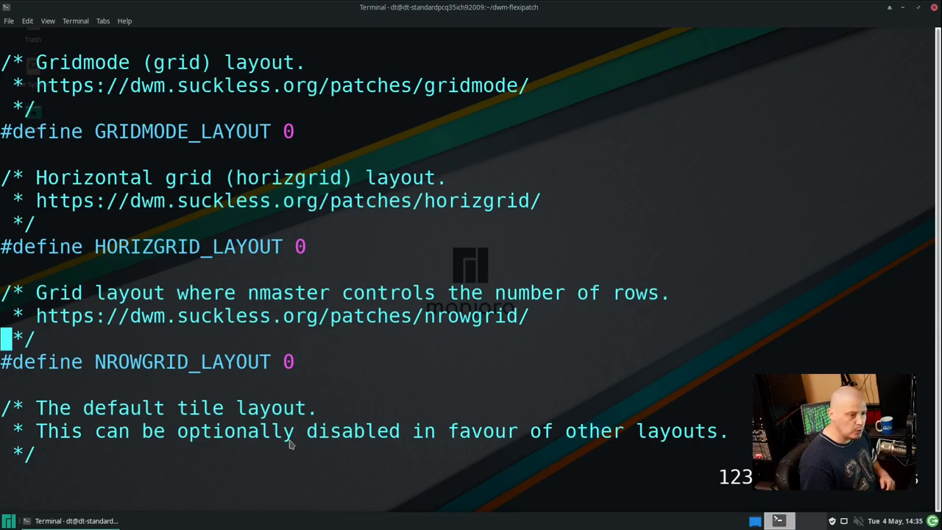
mouse_move(341, 328)
type("1")
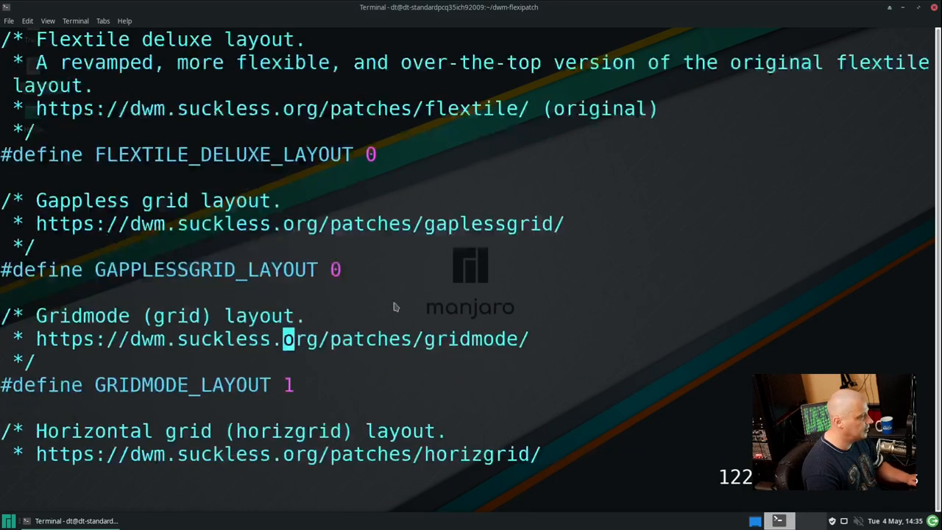
scroll("up", 3)
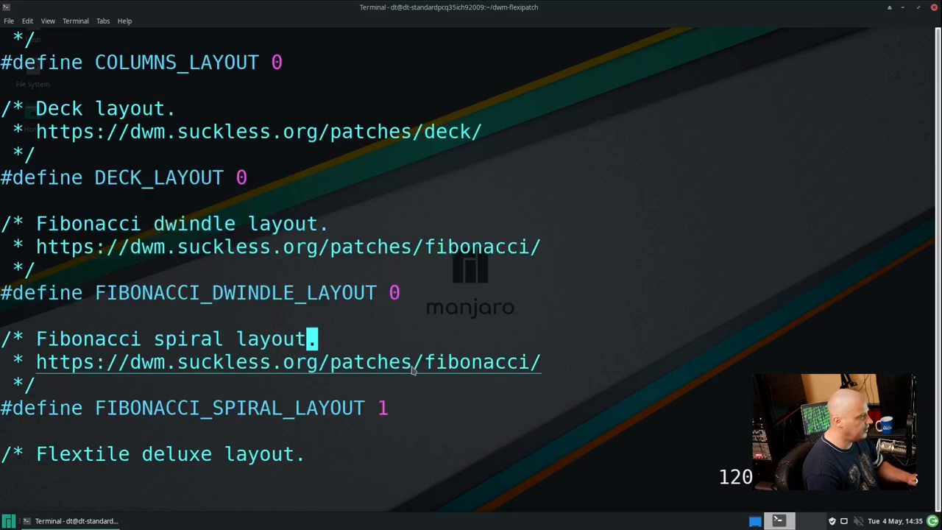
scroll("down", 3)
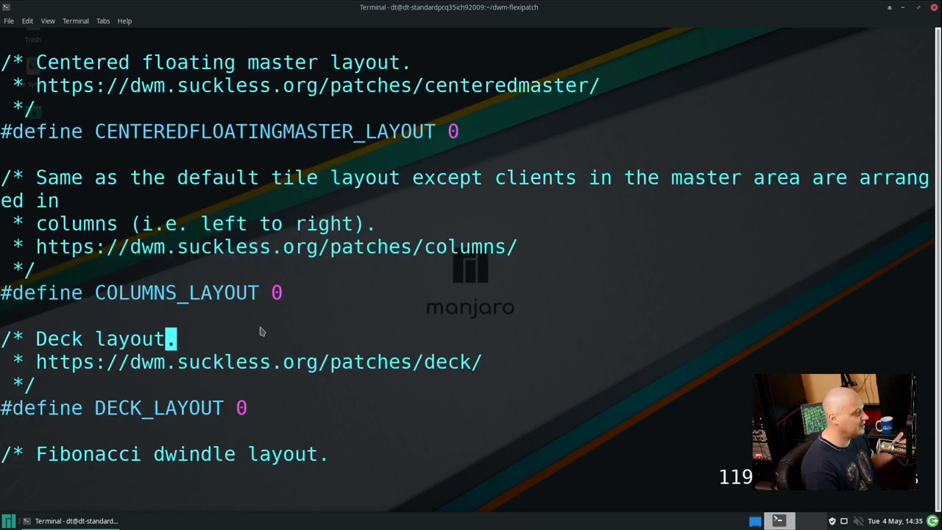
mouse_move(521, 323)
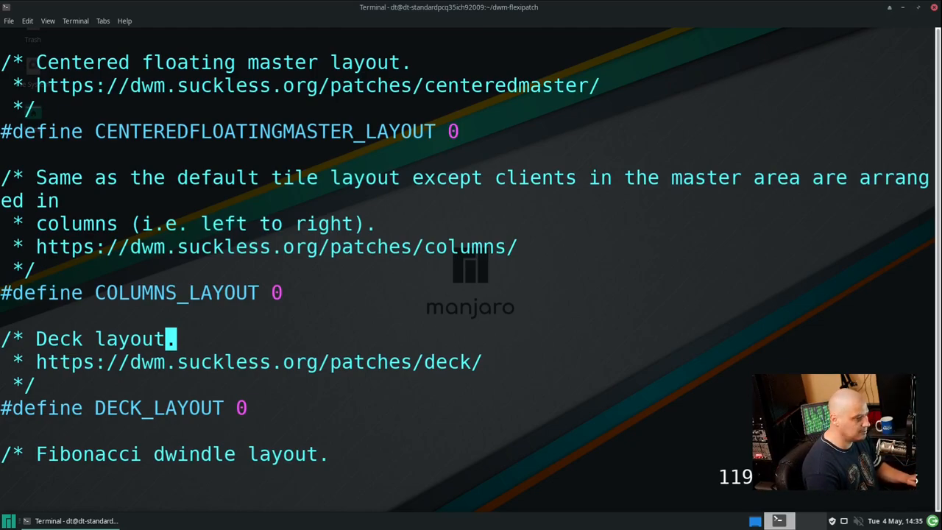
type("roat")
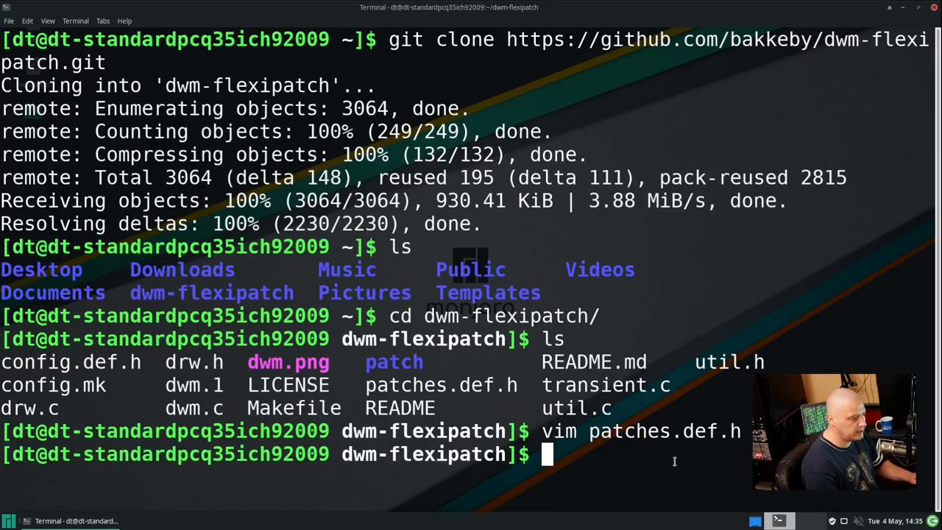
mouse_move(628, 464)
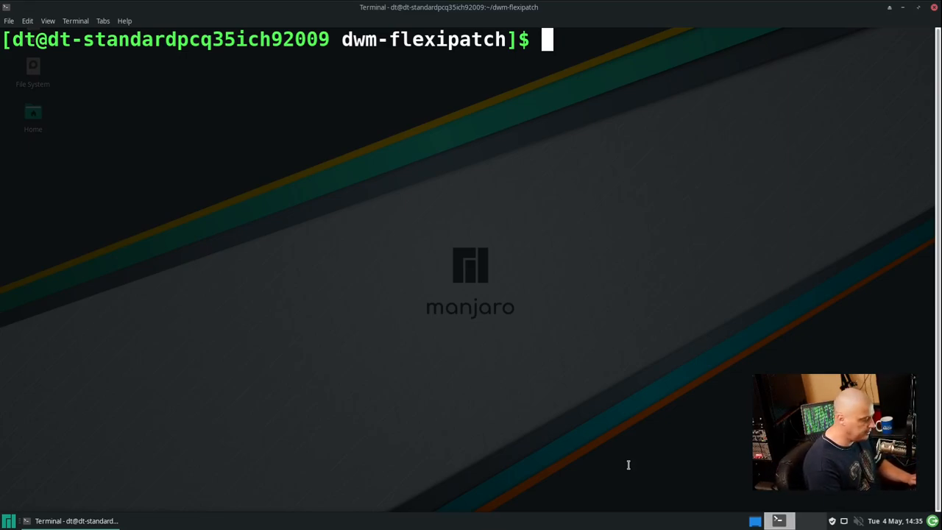
- Run sudo make clean install in the dwm-flexipatch directory
type("sudo make")
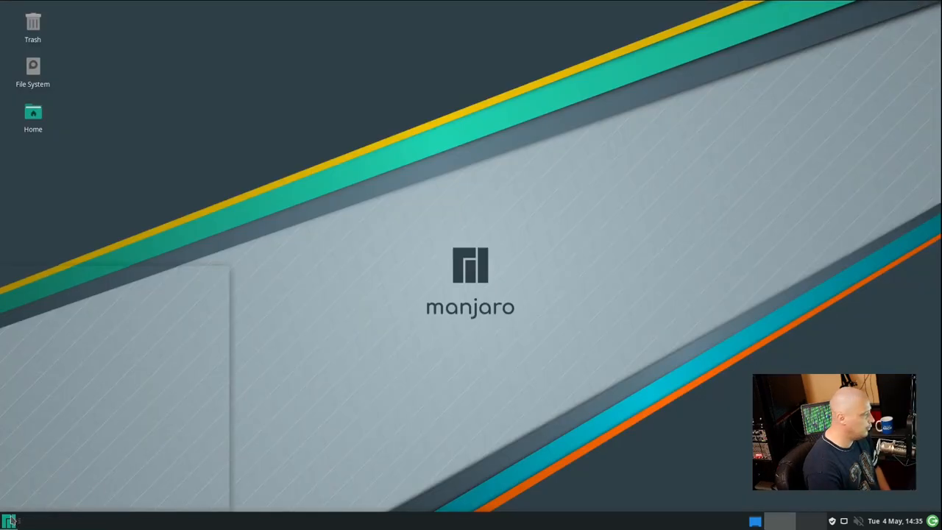
- Log out of the Xfce session and log back in at the Manjaro login screen
left_click(10, 522)
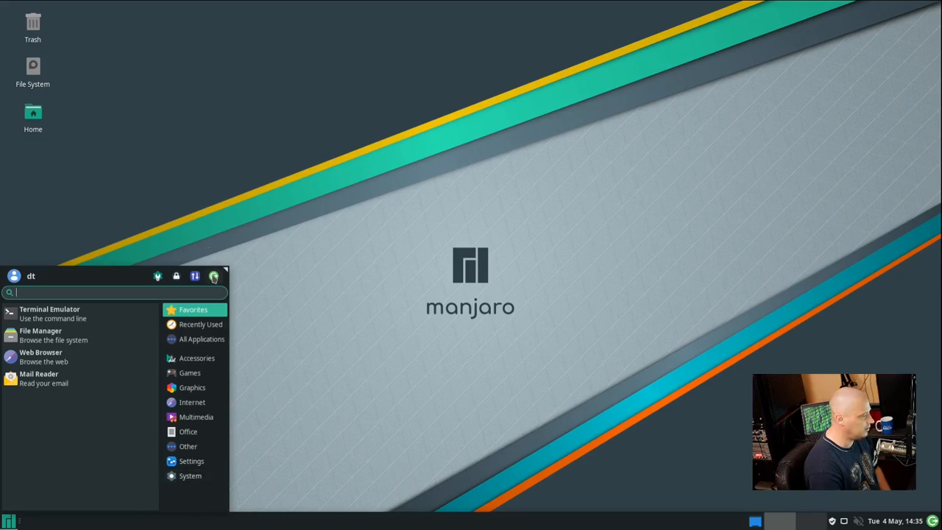
left_click(214, 276)
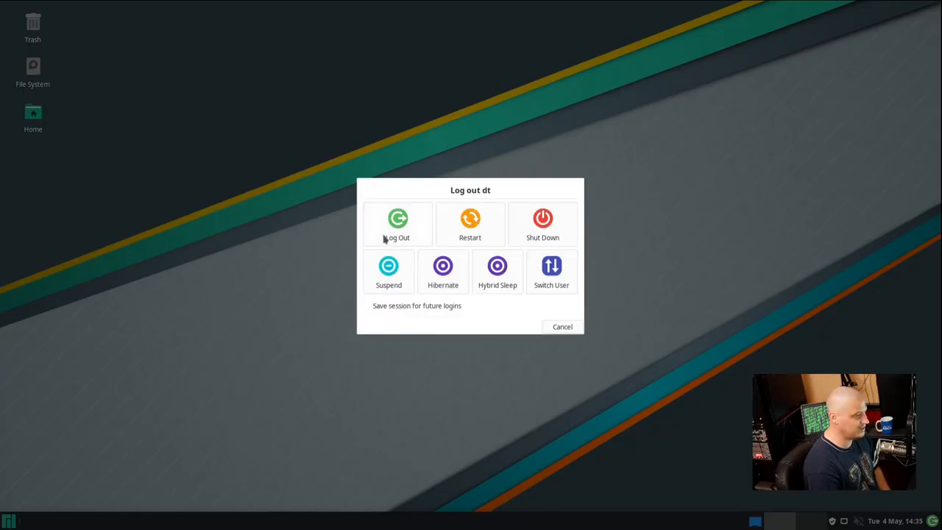
left_click(398, 224)
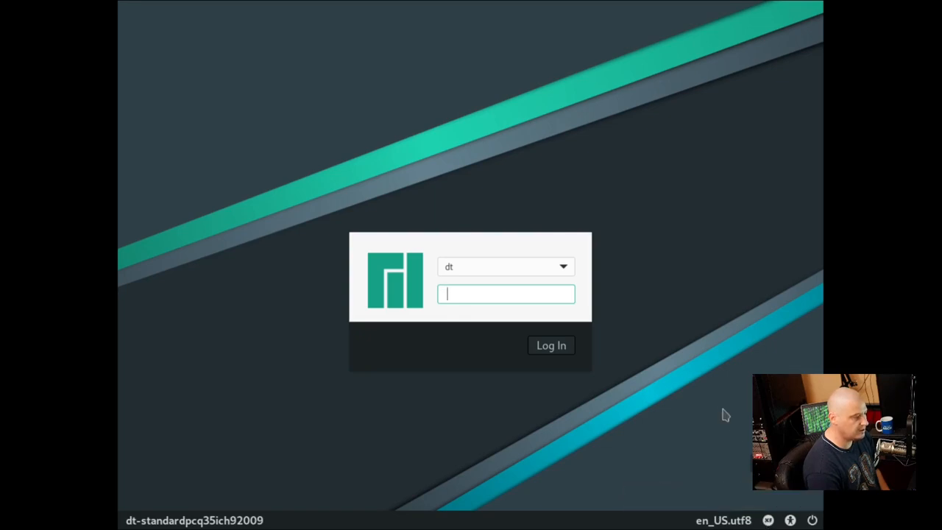
mouse_move(486, 418)
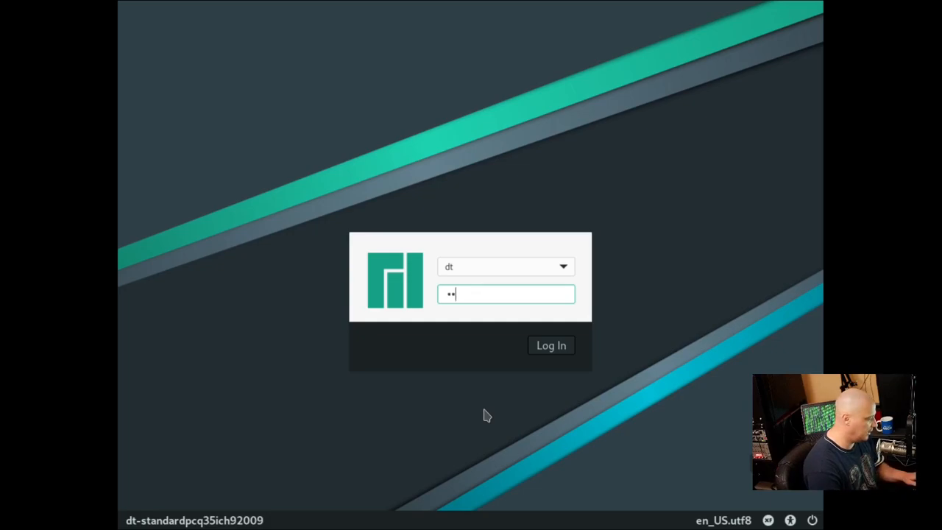
left_click(551, 345)
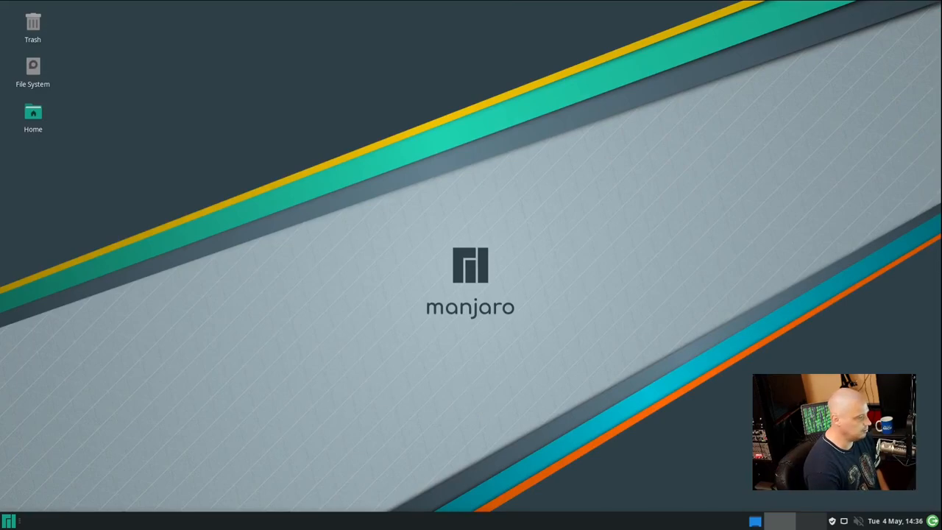
- Launch Firefox by searching 'firef' in the Whisker menu
left_click(10, 521)
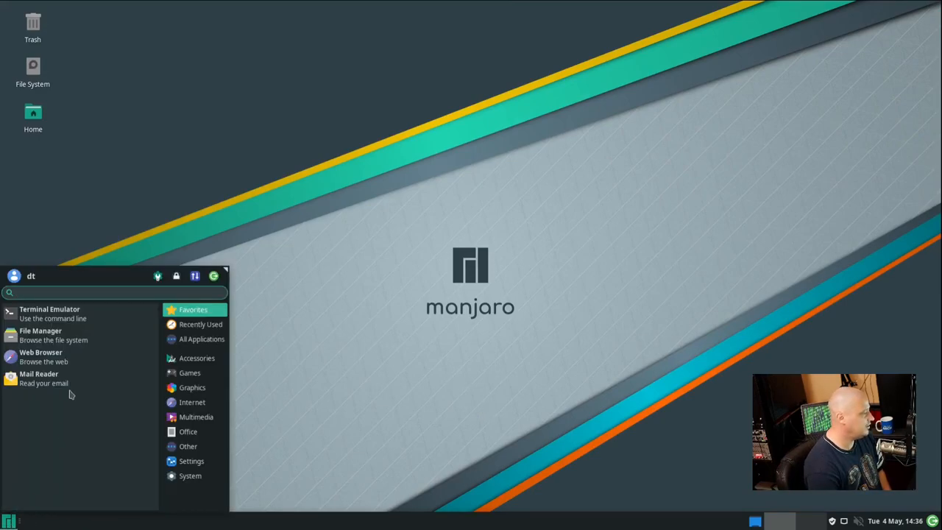
type("firef")
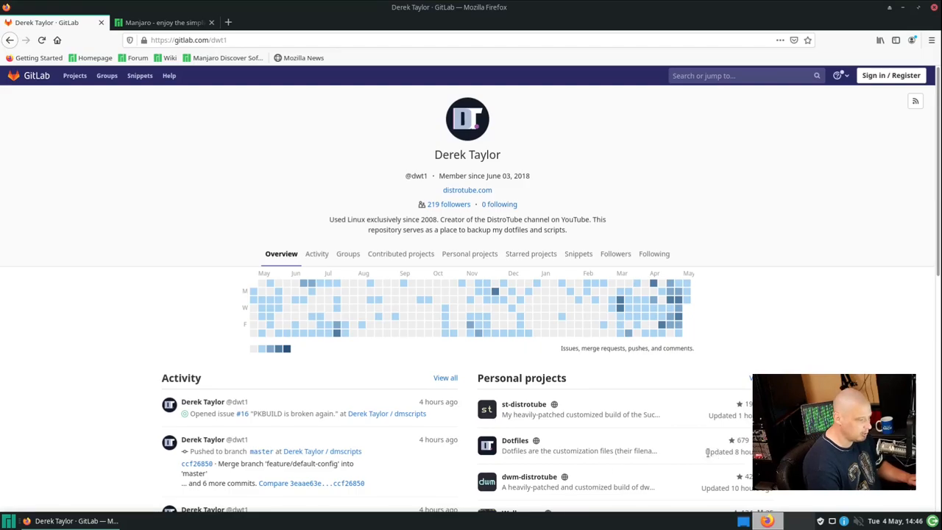
- Open dwm.desktop in the dwm-distrotube project and select its text for copying
scroll("down", 3)
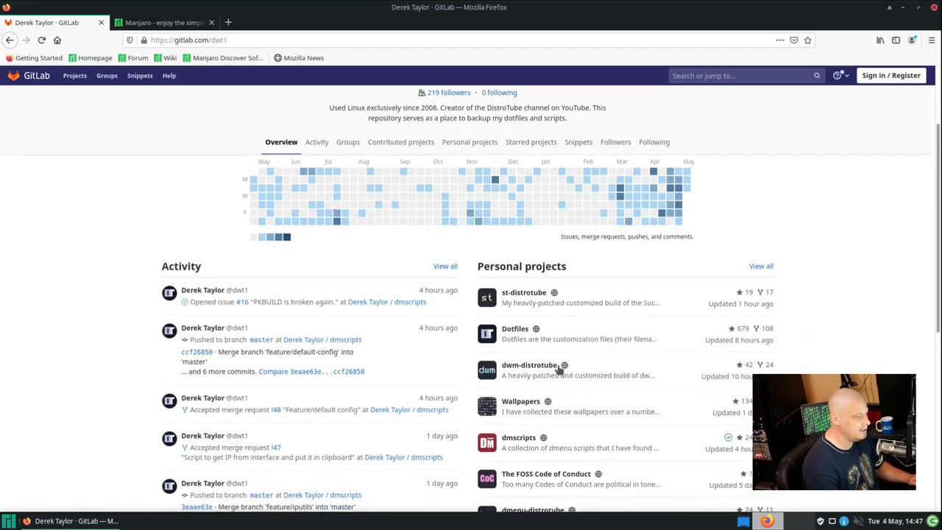
left_click(529, 365)
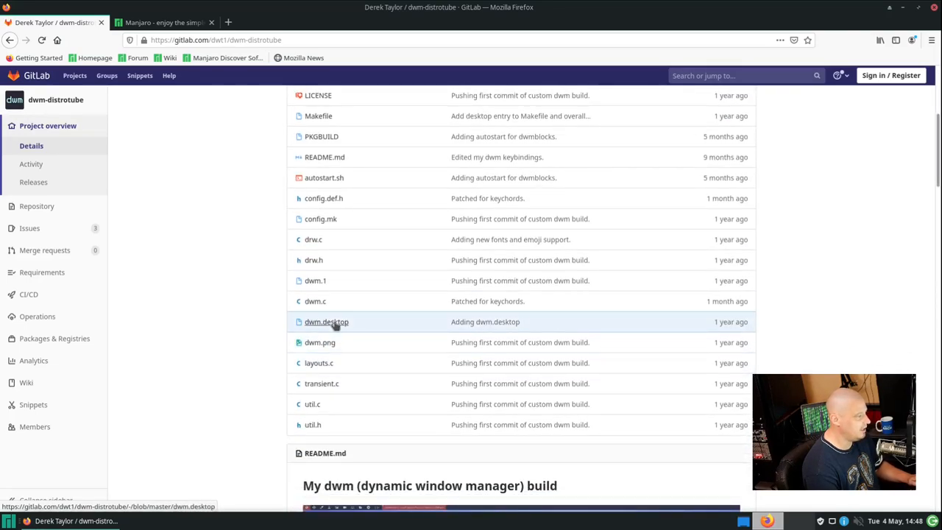
left_click(326, 322)
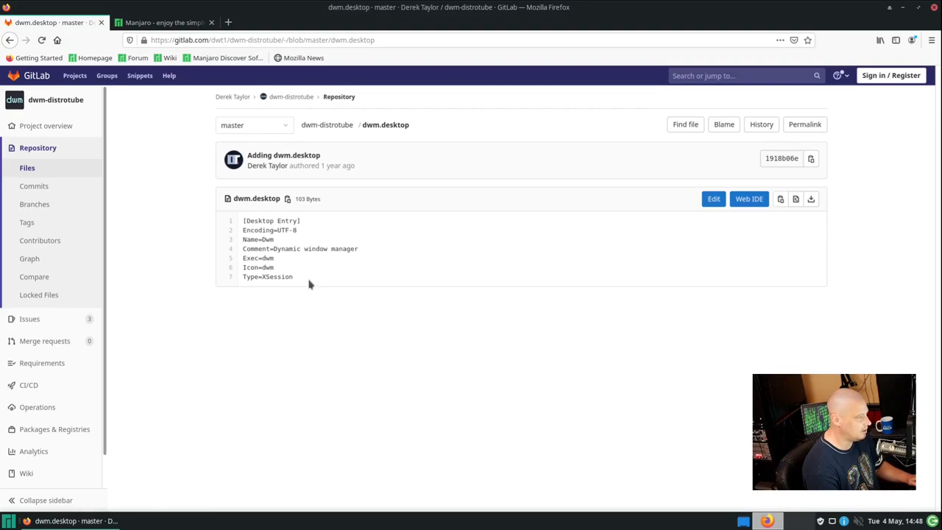
right_click(271, 221)
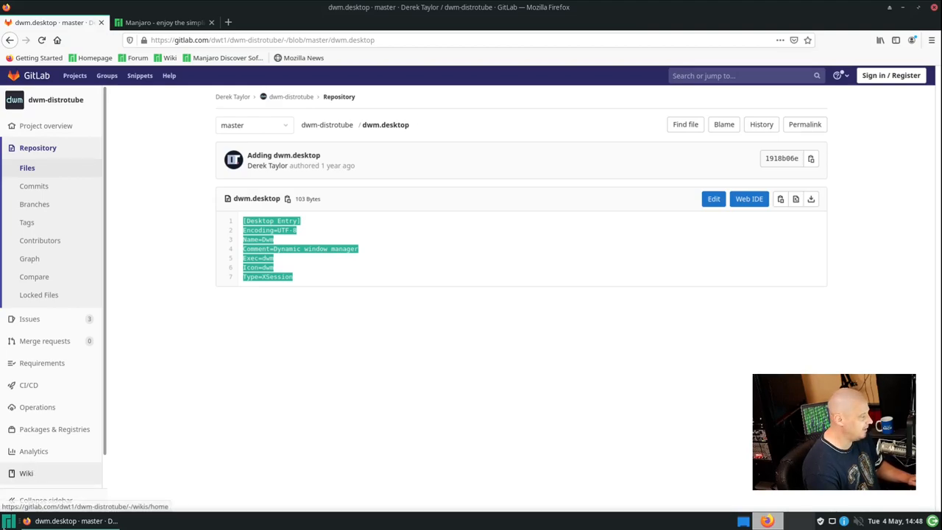
mouse_move(658, 142)
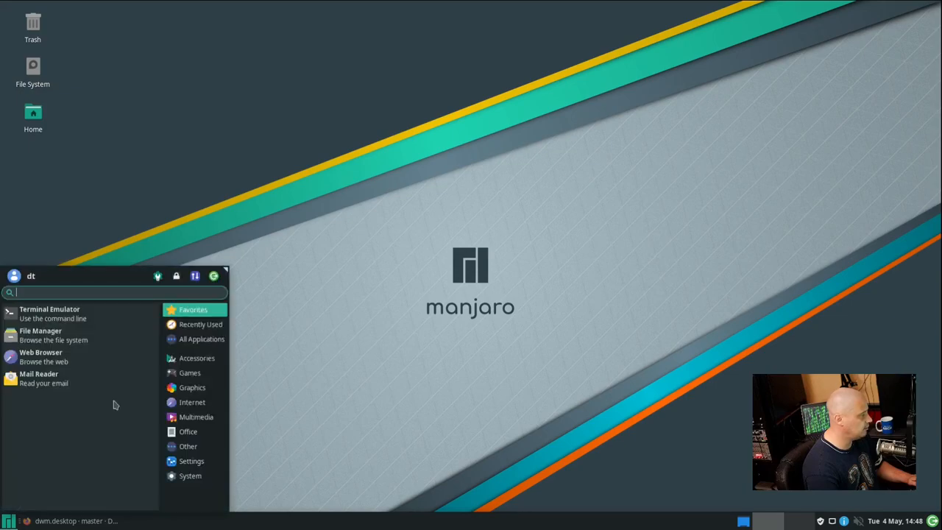
- Launch Terminal Emulator from the Whisker menu Favorites
left_click(49, 309)
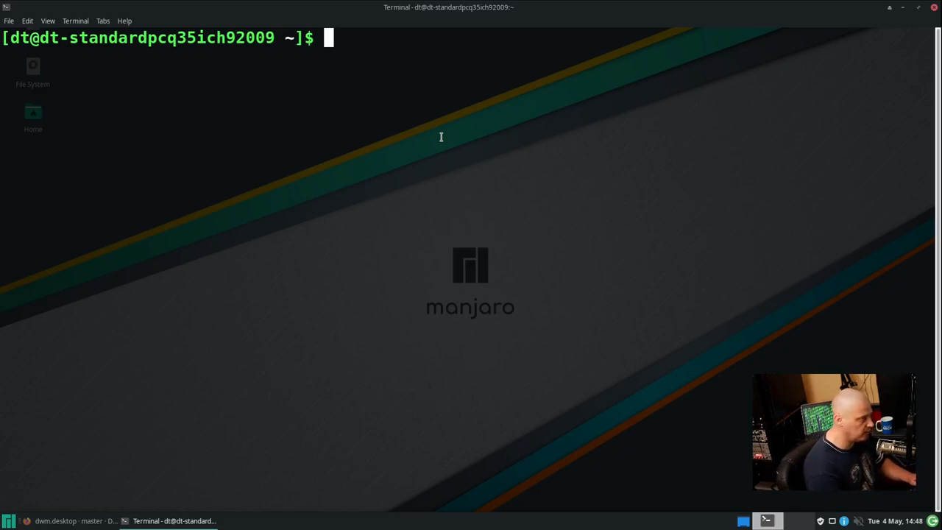
- Create the /usr/share/xsession directory with sudo mkdir
type("sudo m")
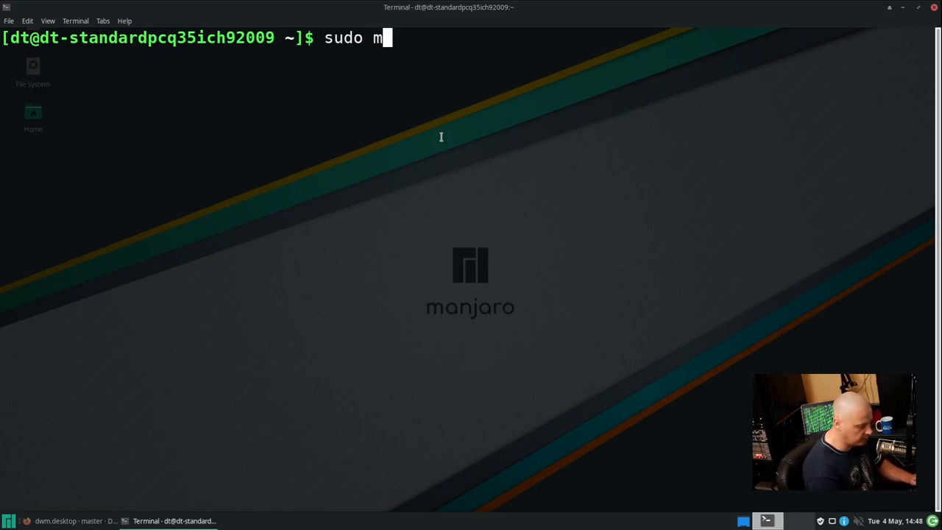
type("kdir")
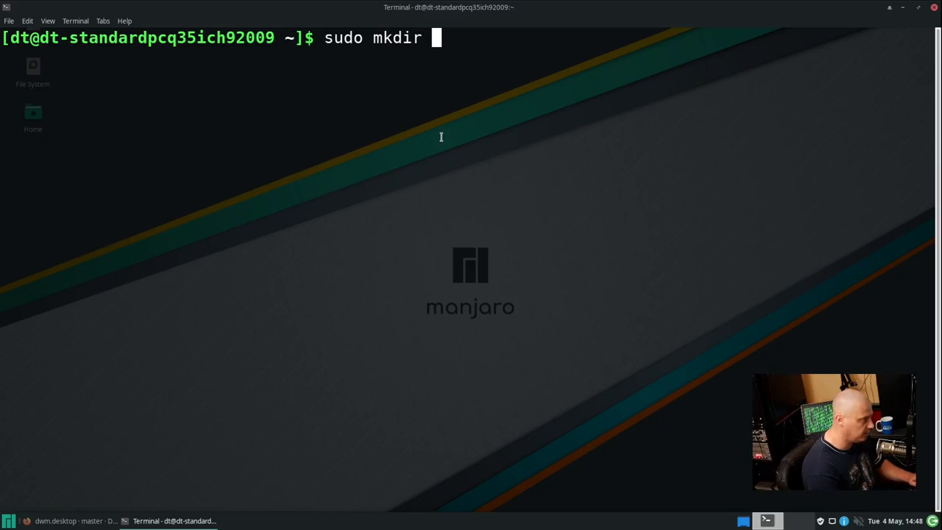
type("/usr/")
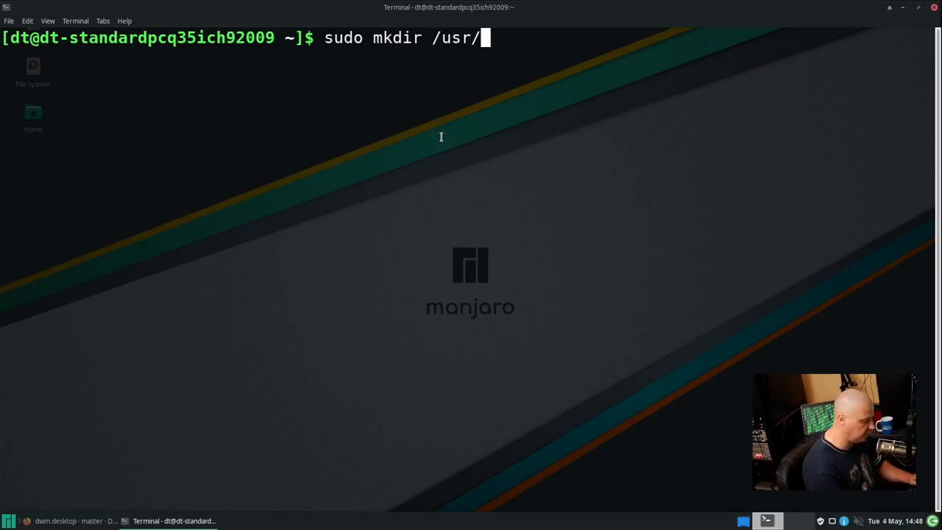
type("share/x")
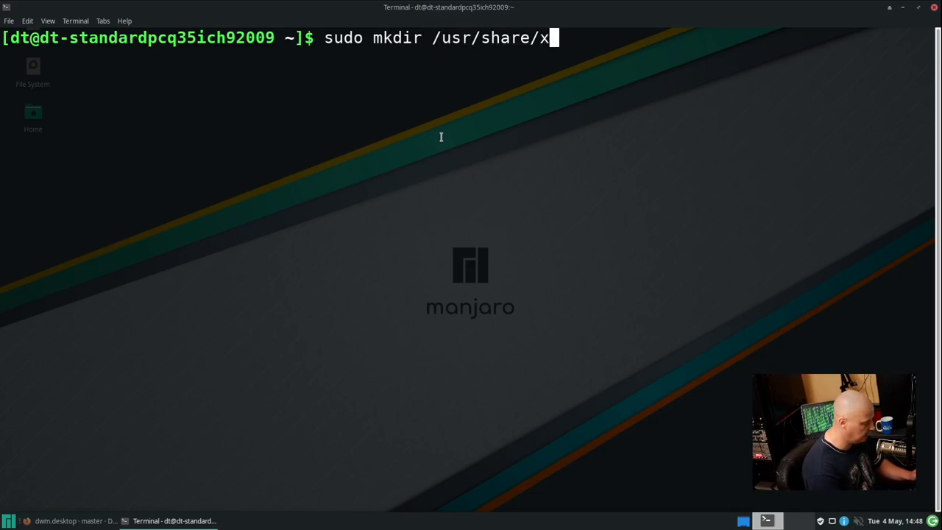
type("session")
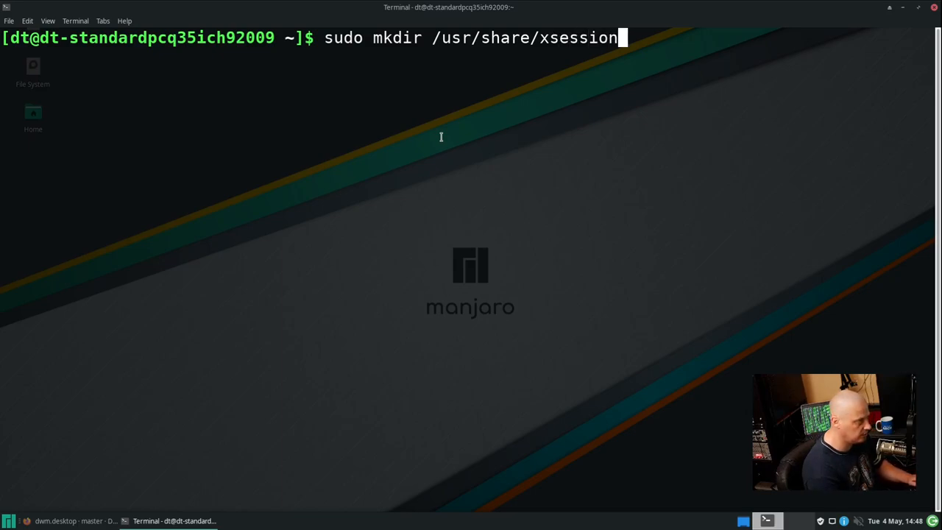
key("Return")
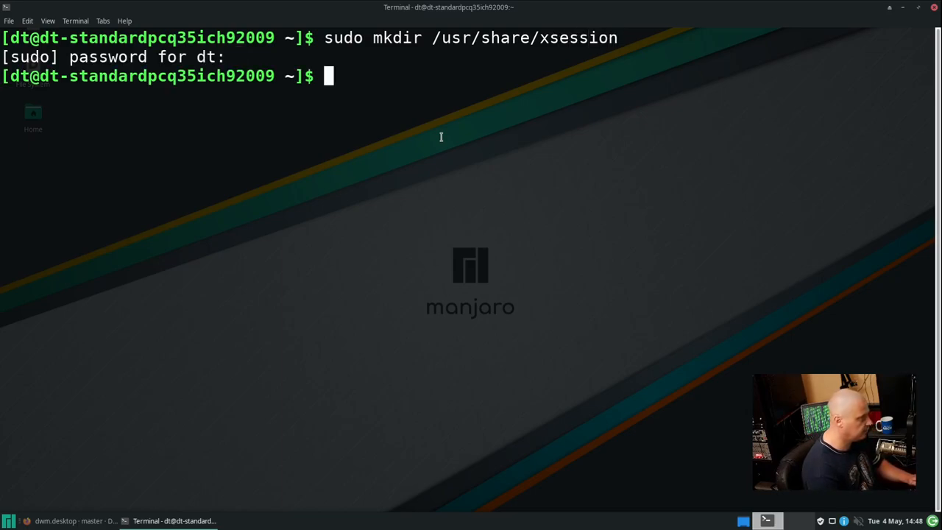
- Open a new /usr/share/xsession/dwm.desktop file in vim as root
type("sudo")
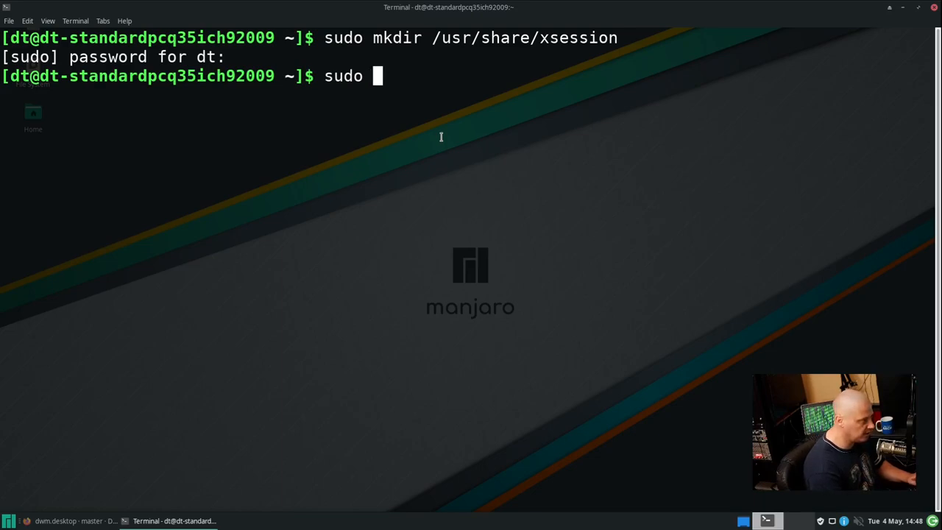
type("vim /")
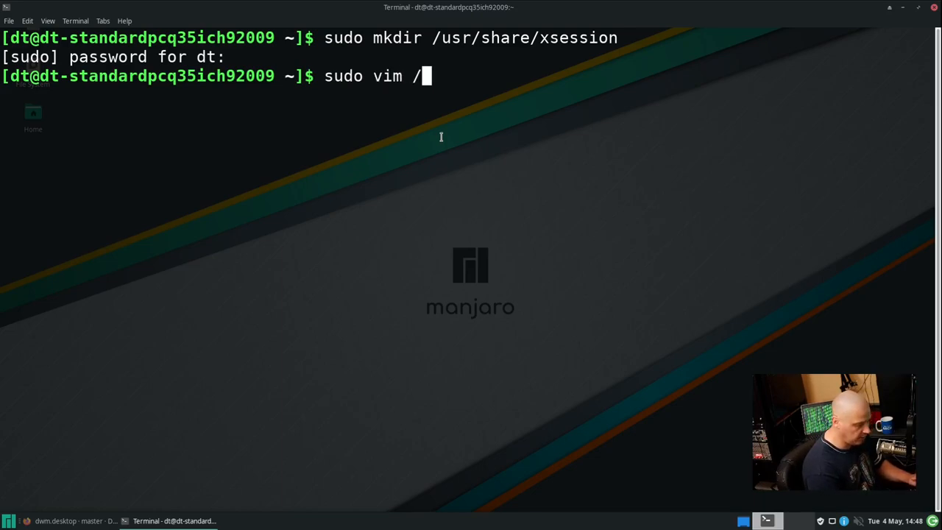
type("usr/sha")
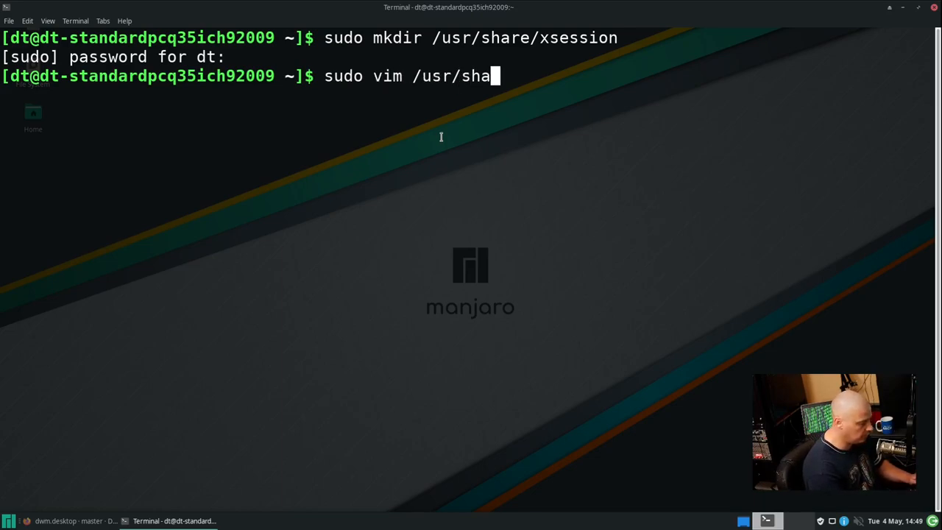
type("re/xsession")
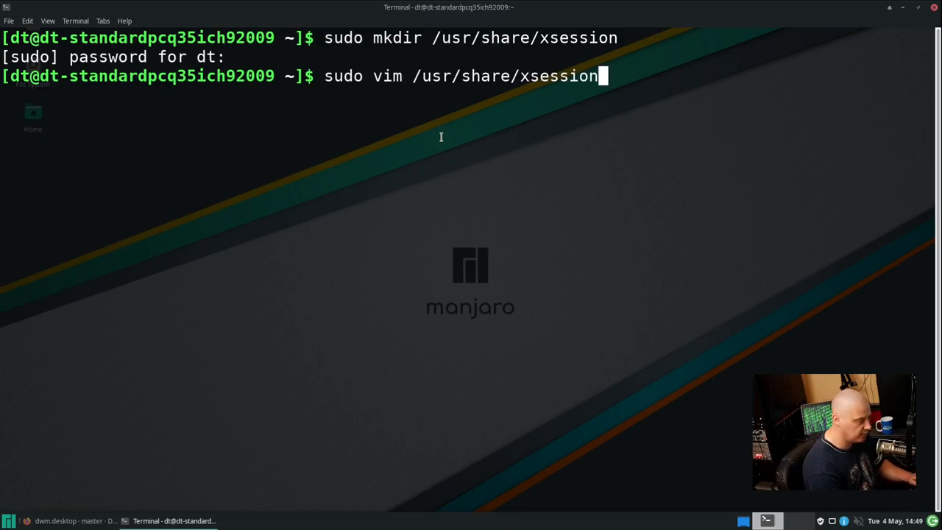
type("/dwm.de")
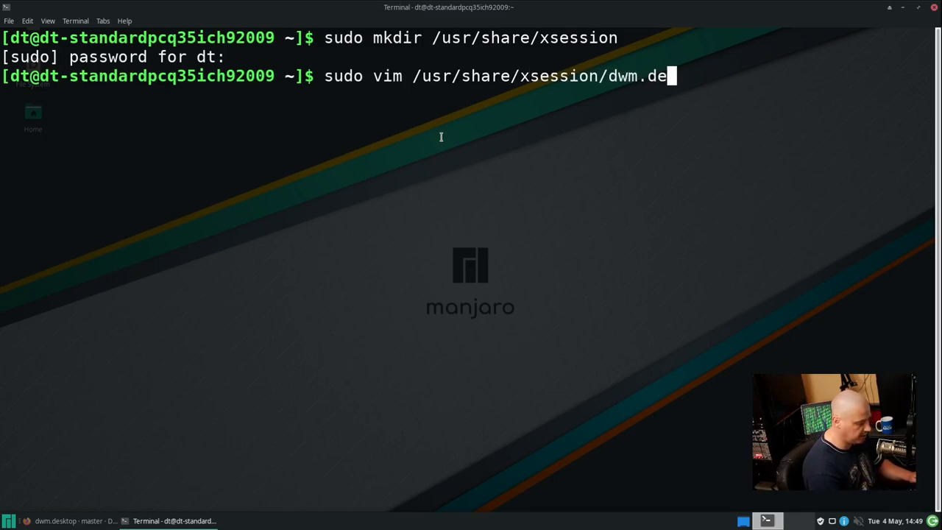
key("Return")
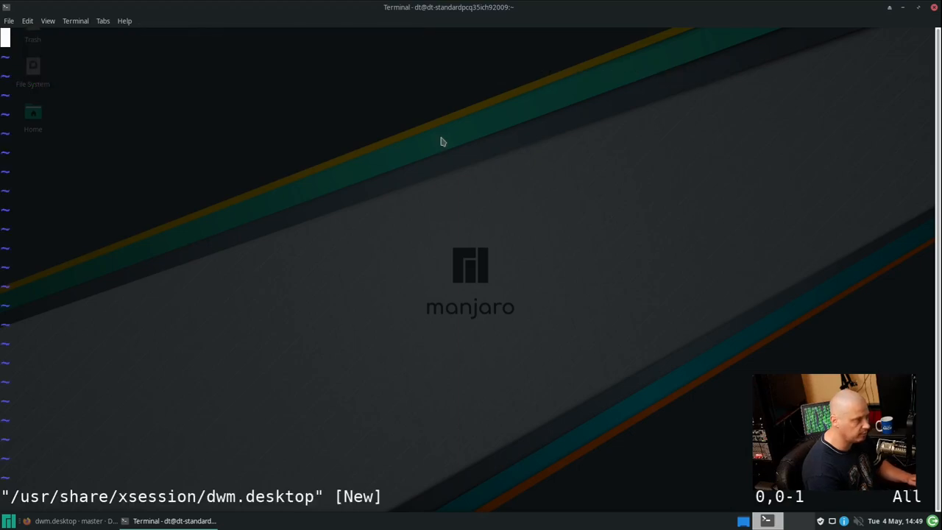
- Paste the Desktop Entry (Name Dwm, Exec dwm, Icon dwm, Type XSession) into dwm.desktop, then save and quit with :wq
key("i")
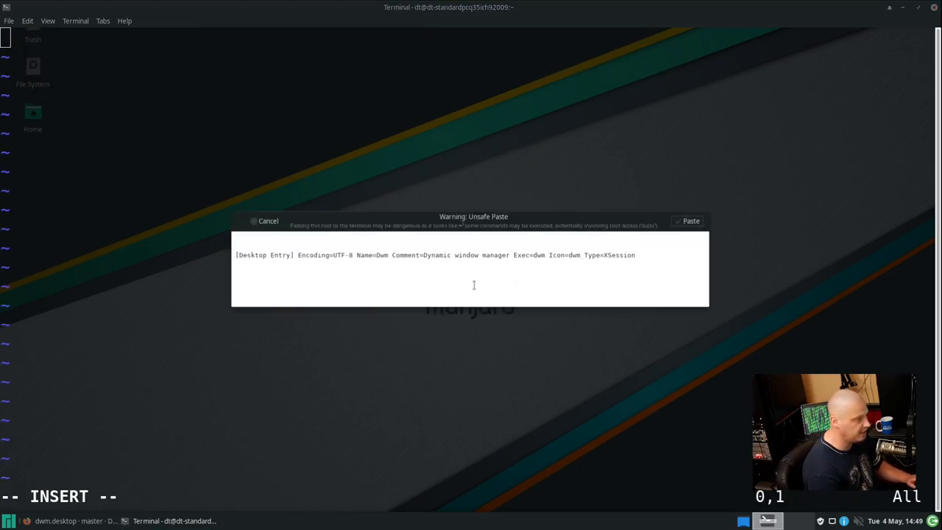
mouse_move(687, 221)
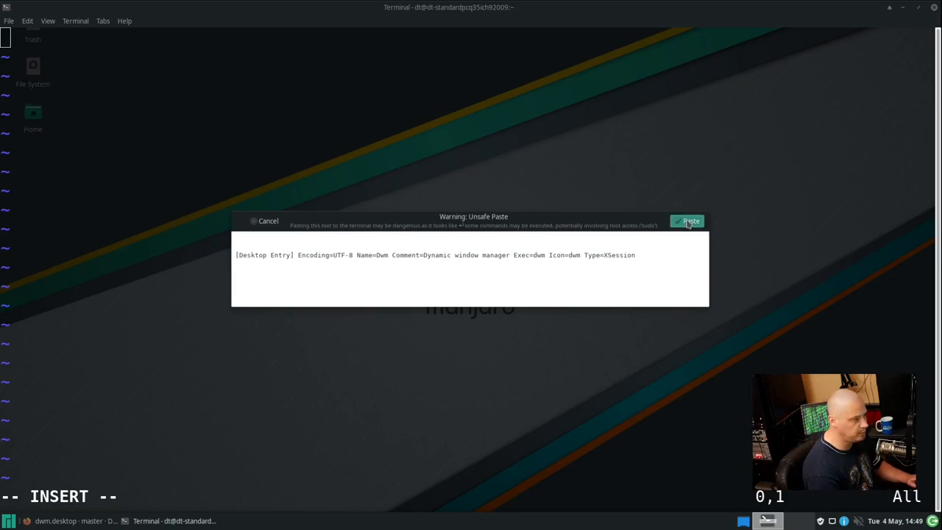
left_click(687, 221)
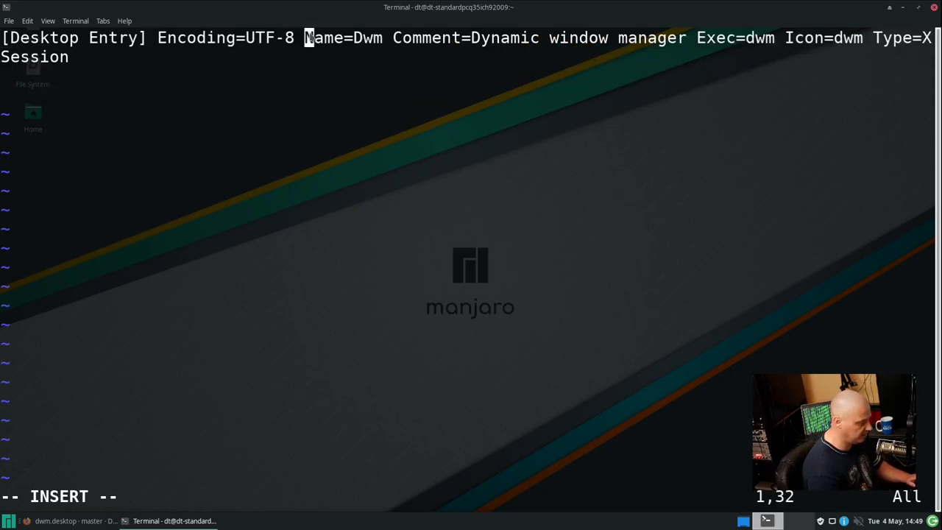
key("v")
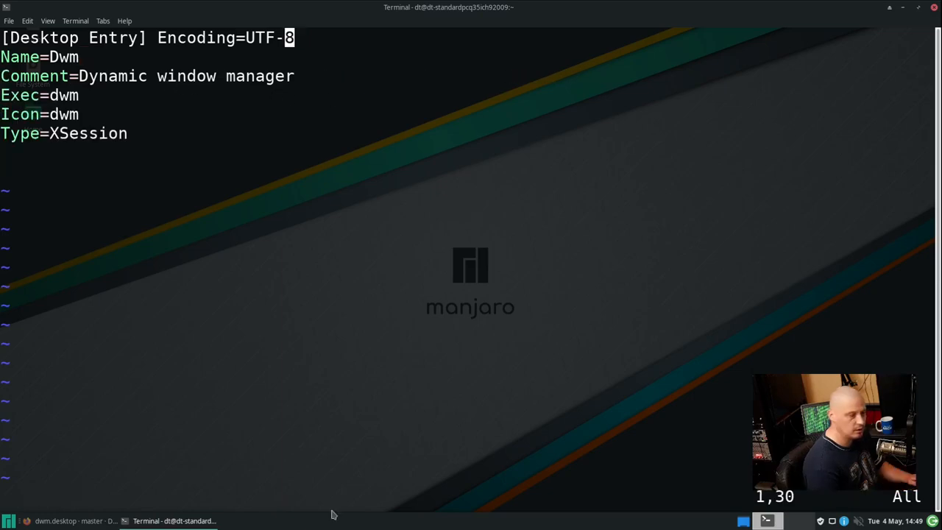
type(":wq")
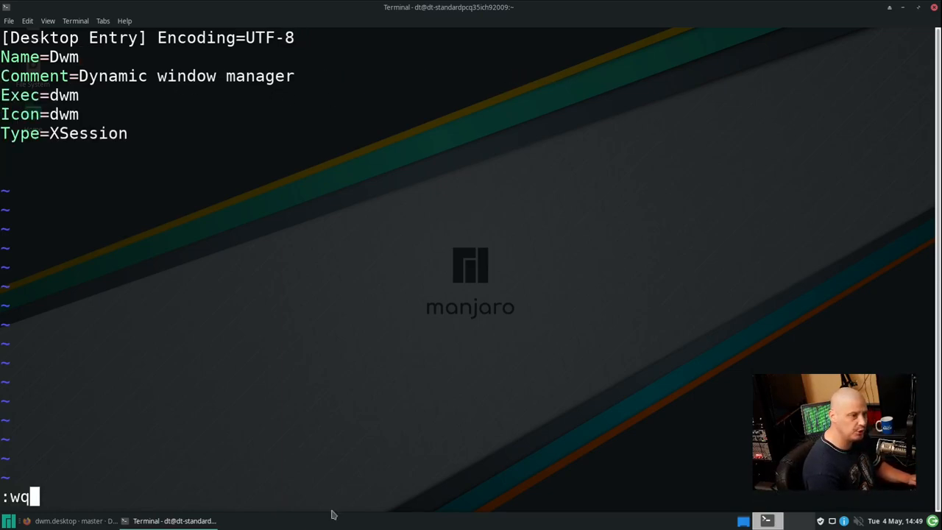
key("Return")
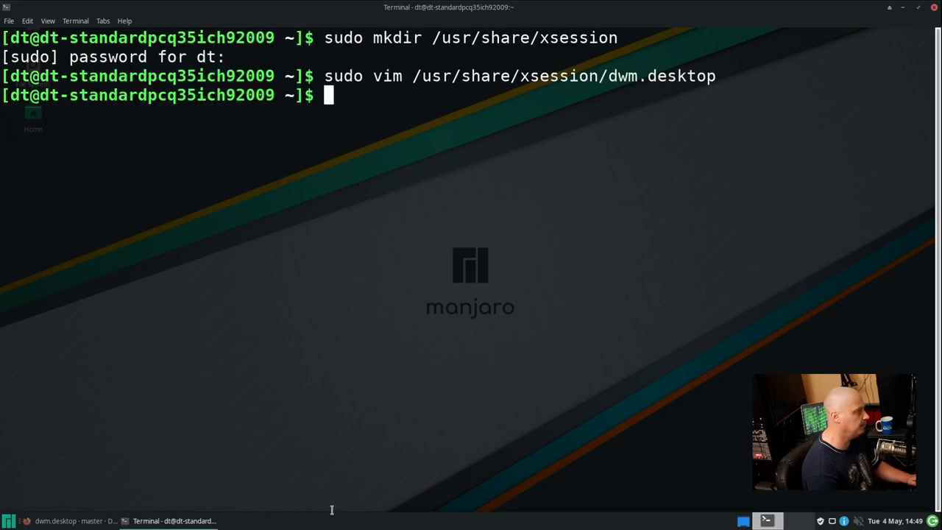
mouse_move(599, 251)
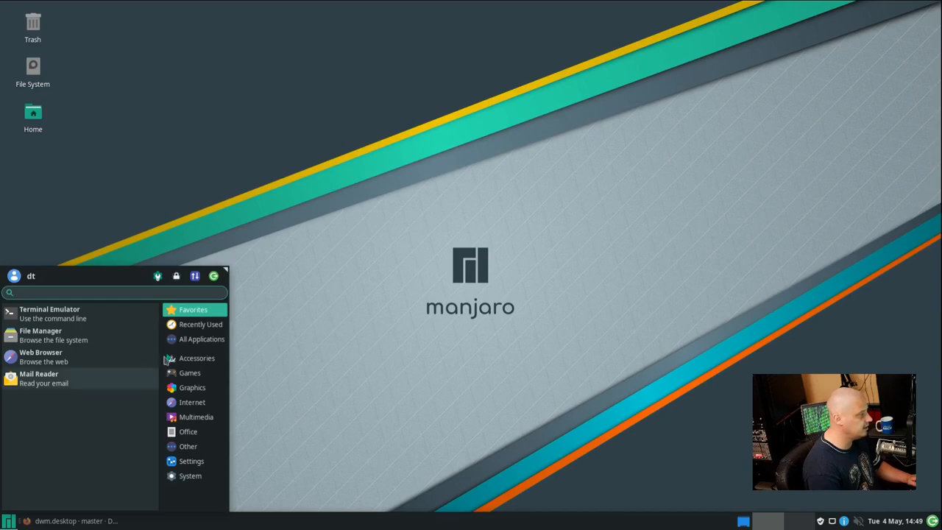
- Log out of Xfce and sign back in to the dwm session
left_click(214, 276)
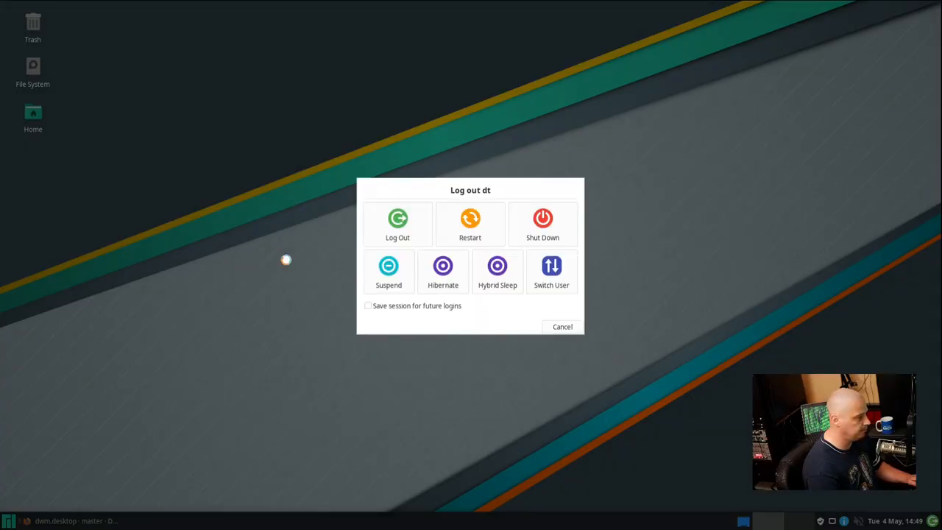
left_click(398, 224)
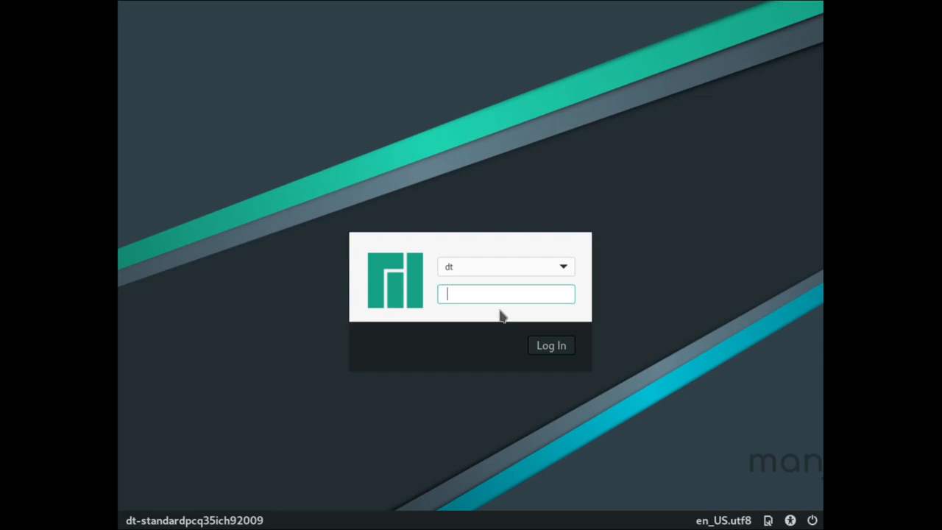
left_click(551, 346)
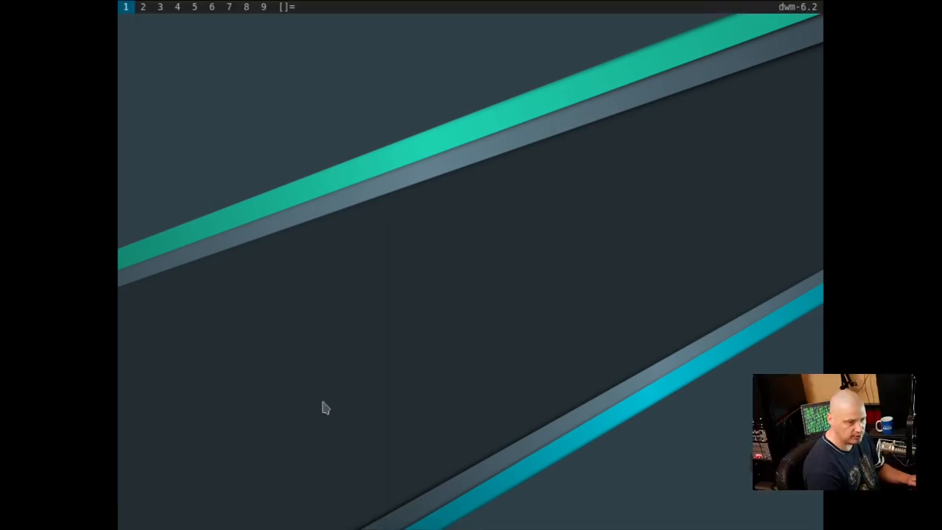
mouse_move(466, 241)
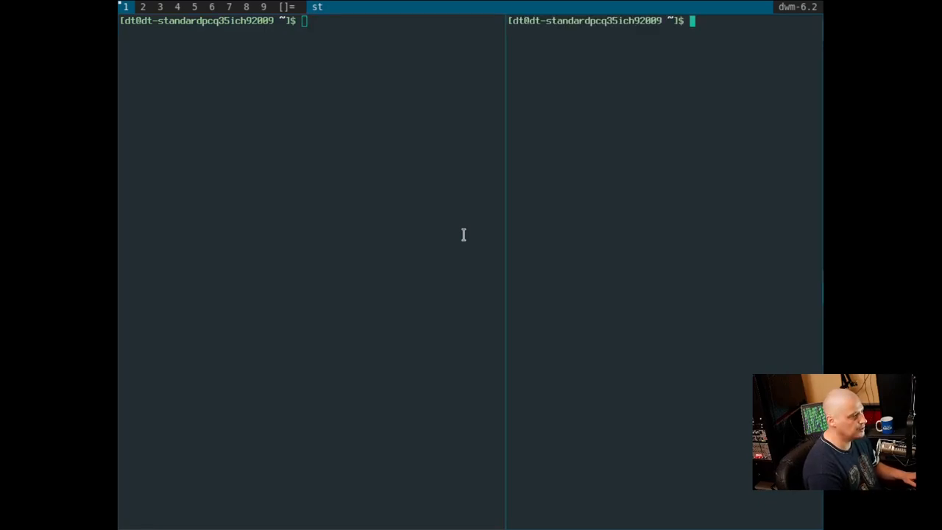
- Run htop in one of the tiled st terminals
type("htop")
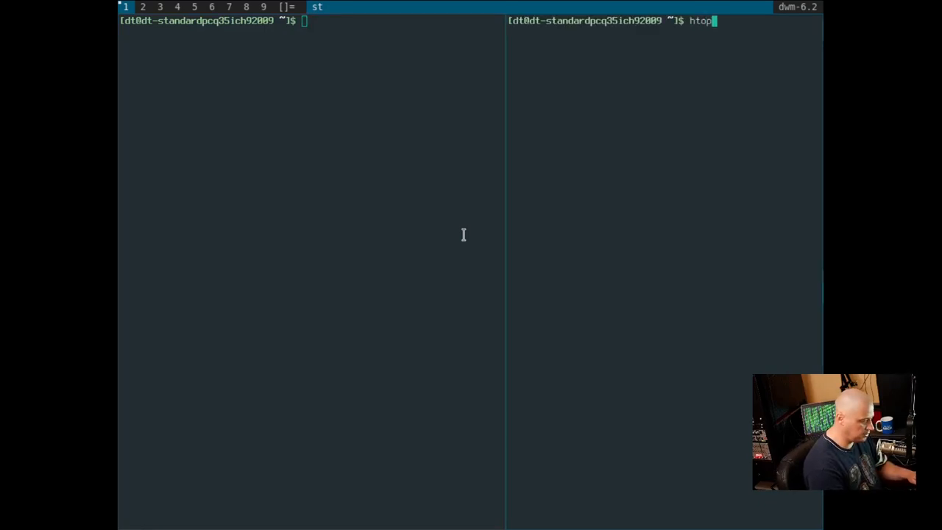
key("Return")
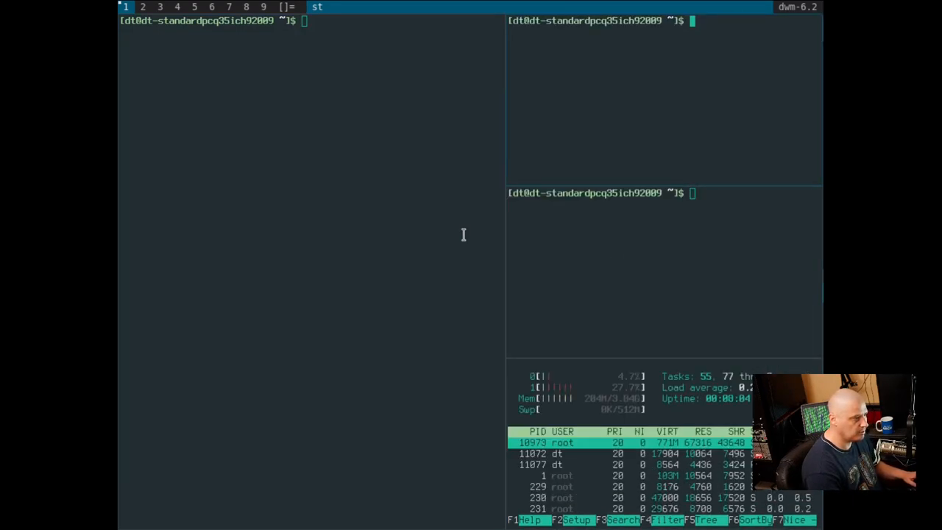
mouse_move(600, 47)
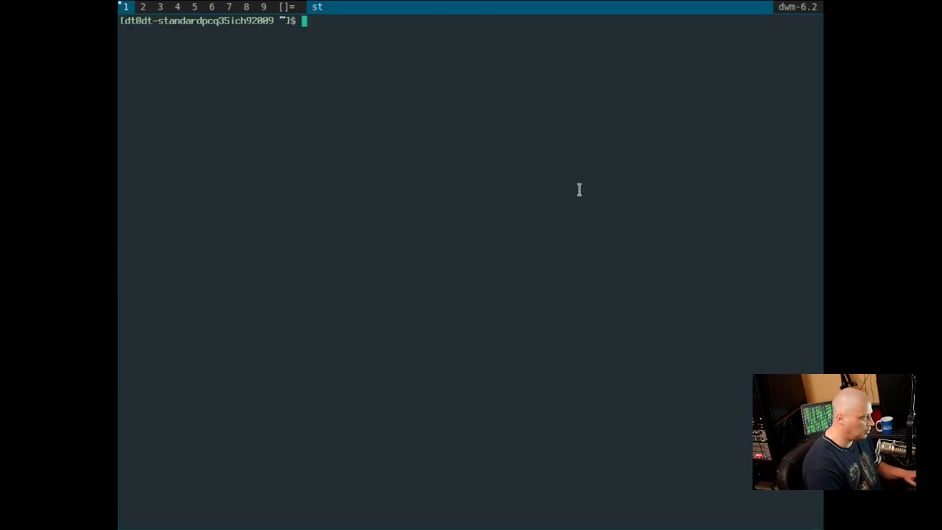
- Set the dwm screen resolution to 1920x1080 with xrandr -s 1920x1080
type("xrandr -s 1920")
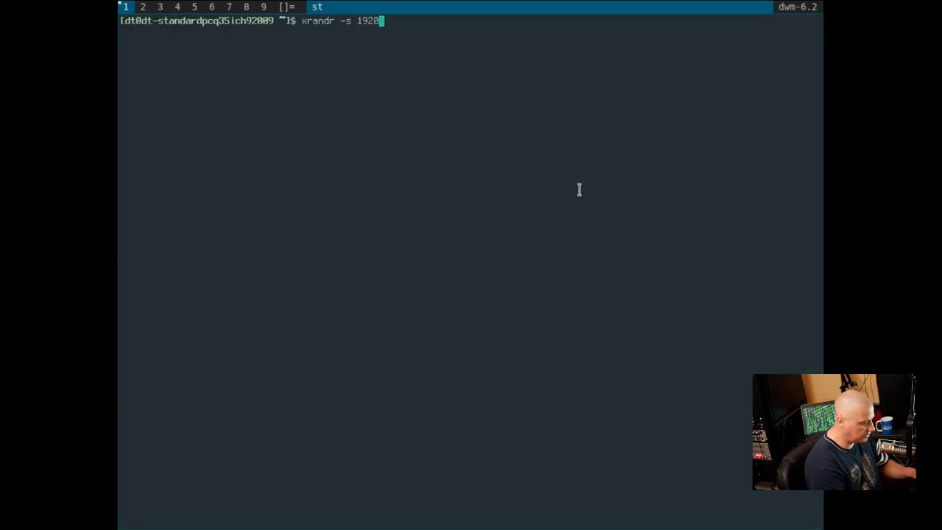
key("Return")
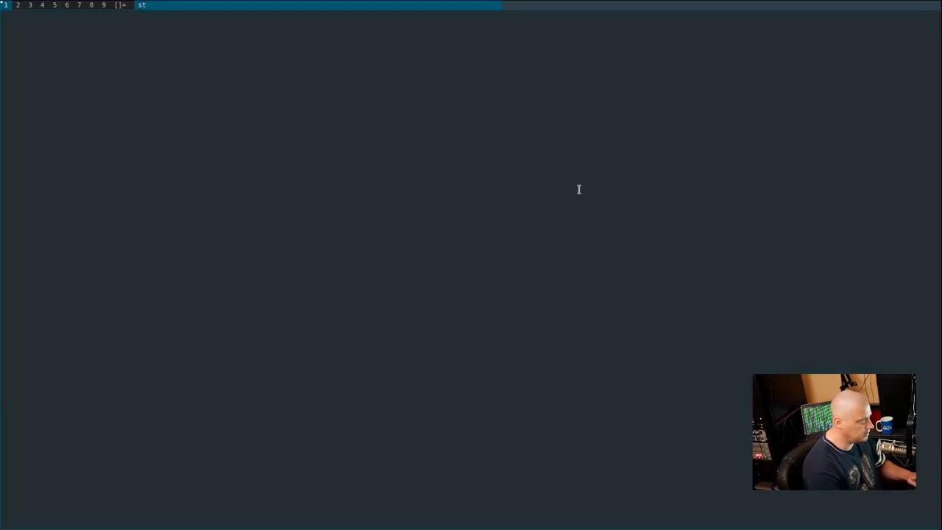
key("Return")
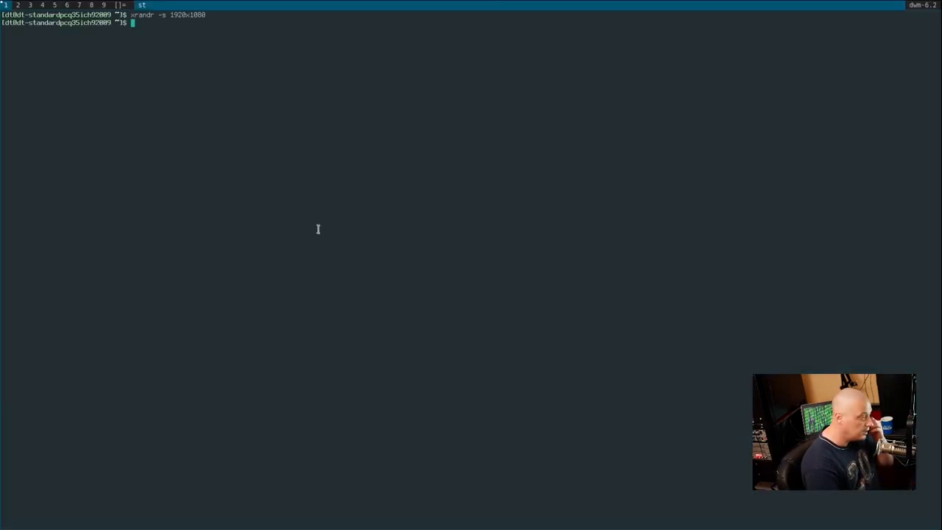